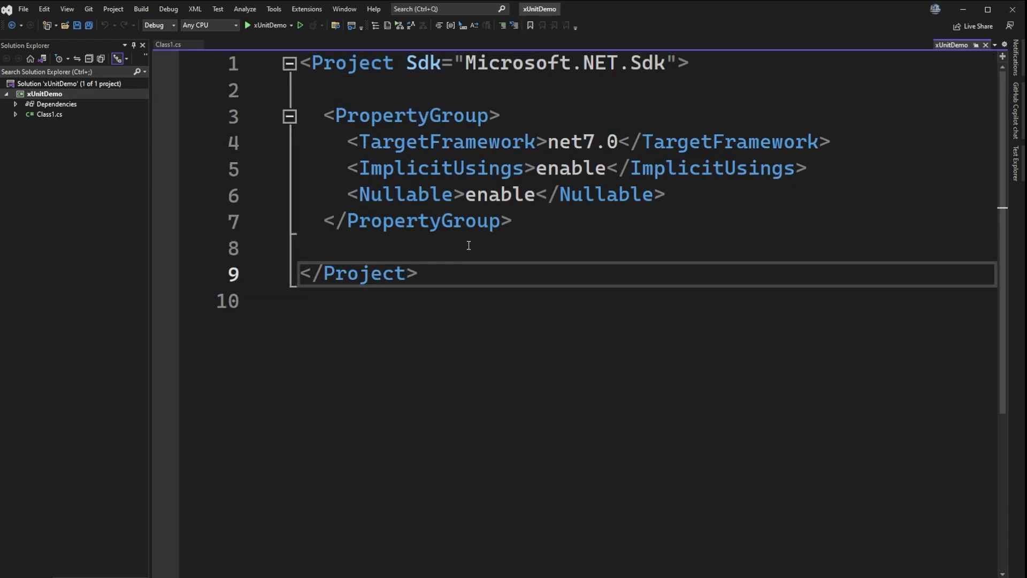
mouse_move(530, 257)
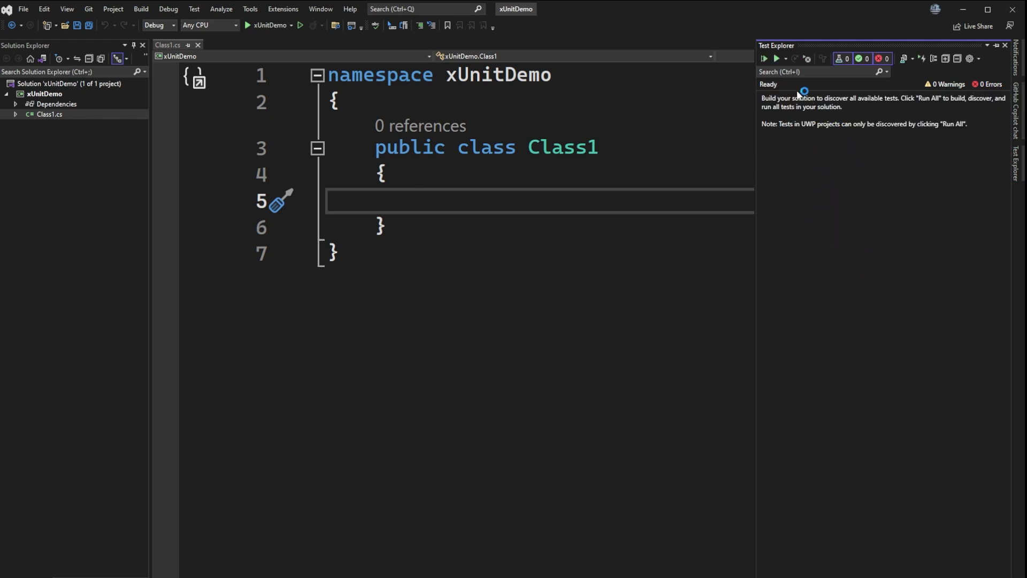
mouse_move(809, 155)
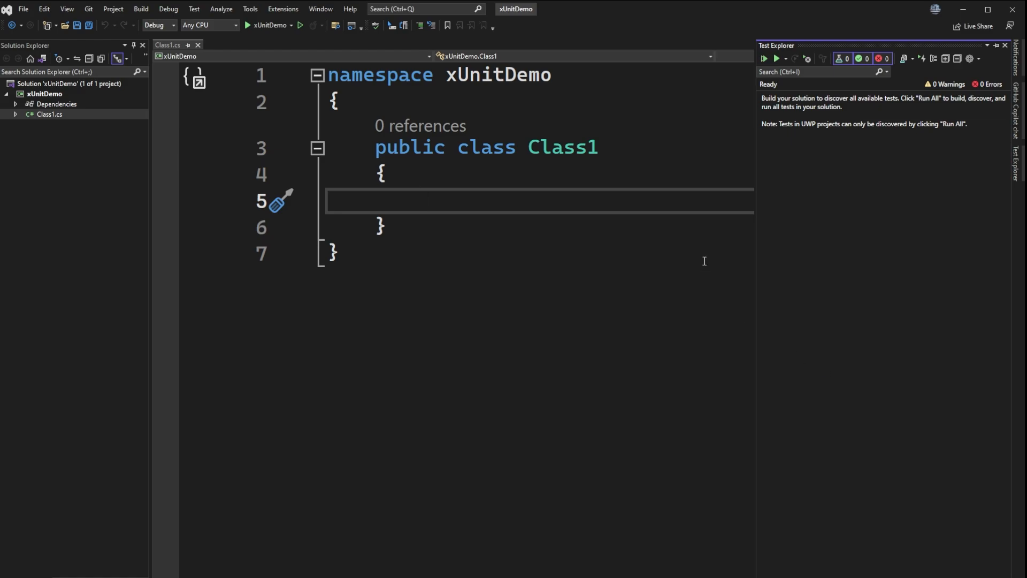
mouse_move(705, 258)
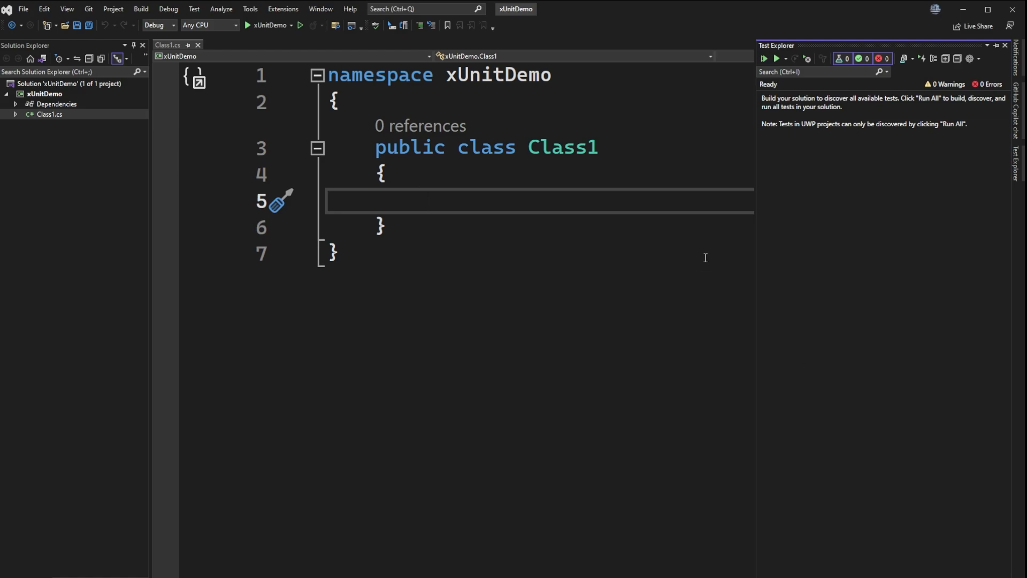
mouse_move(565, 283)
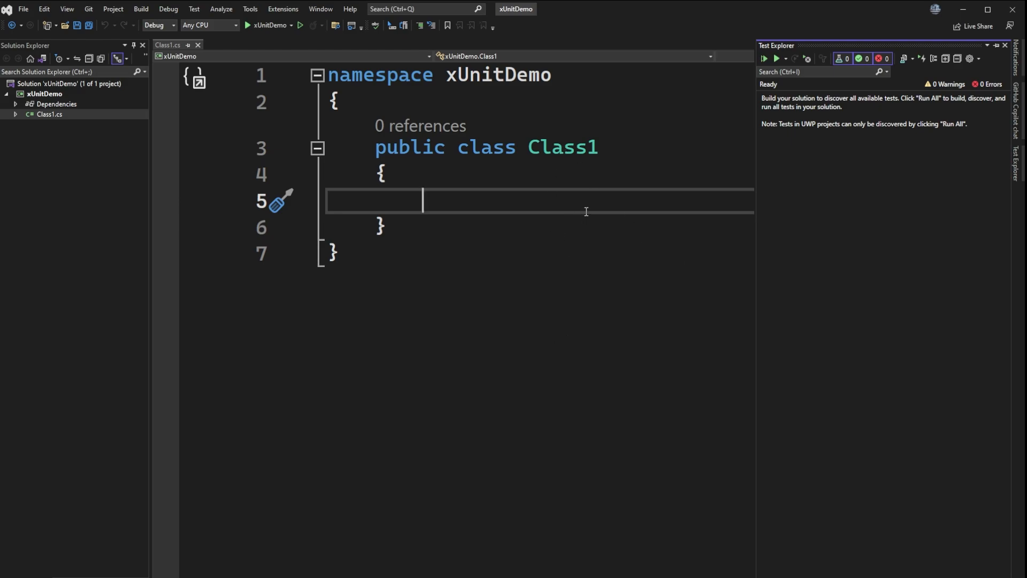
mouse_move(544, 320)
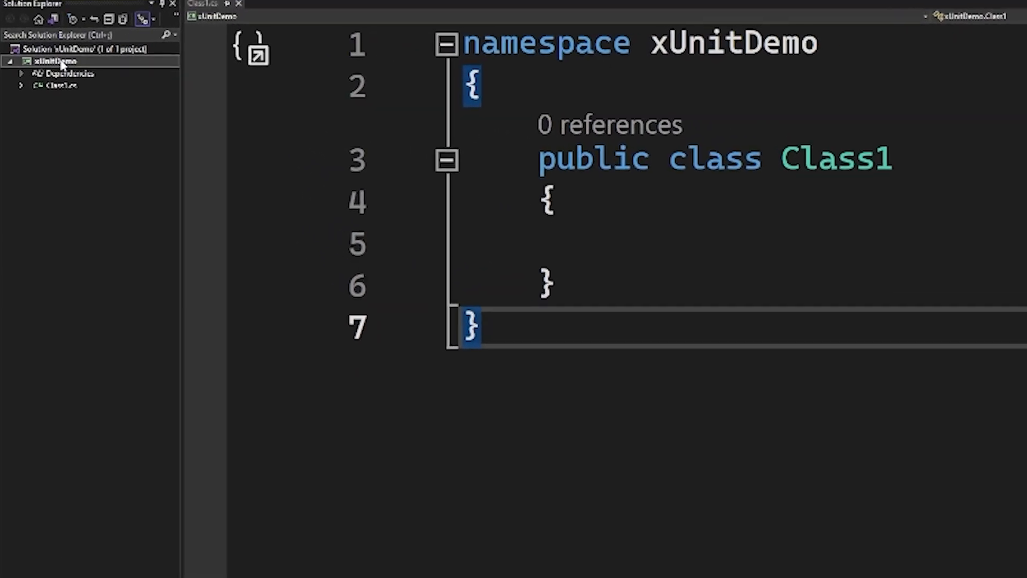
Add the xunit 2.5.0 NuGet package to the xUnitDemo project from the Browse search.
right_click(56, 61)
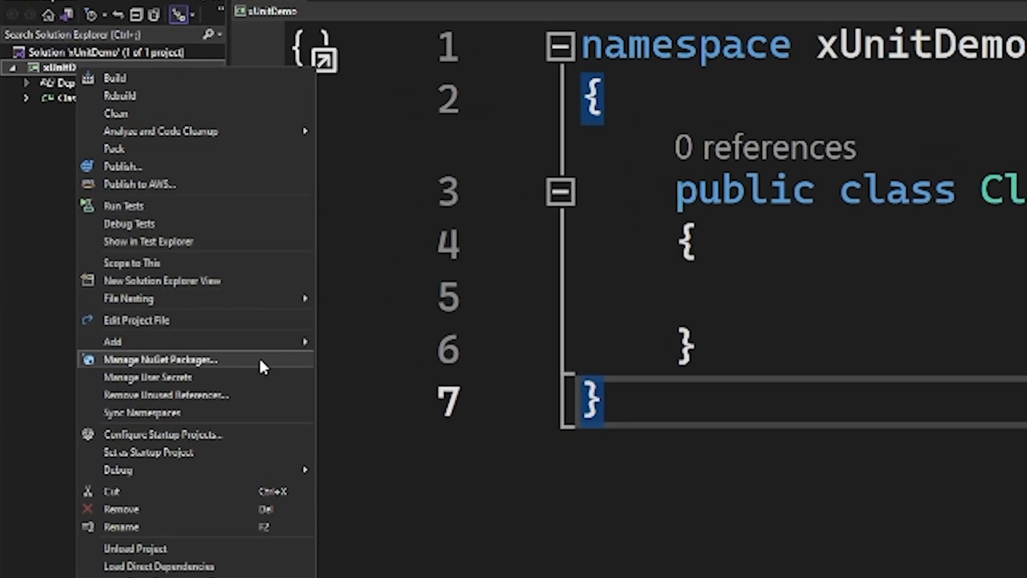
click(161, 359)
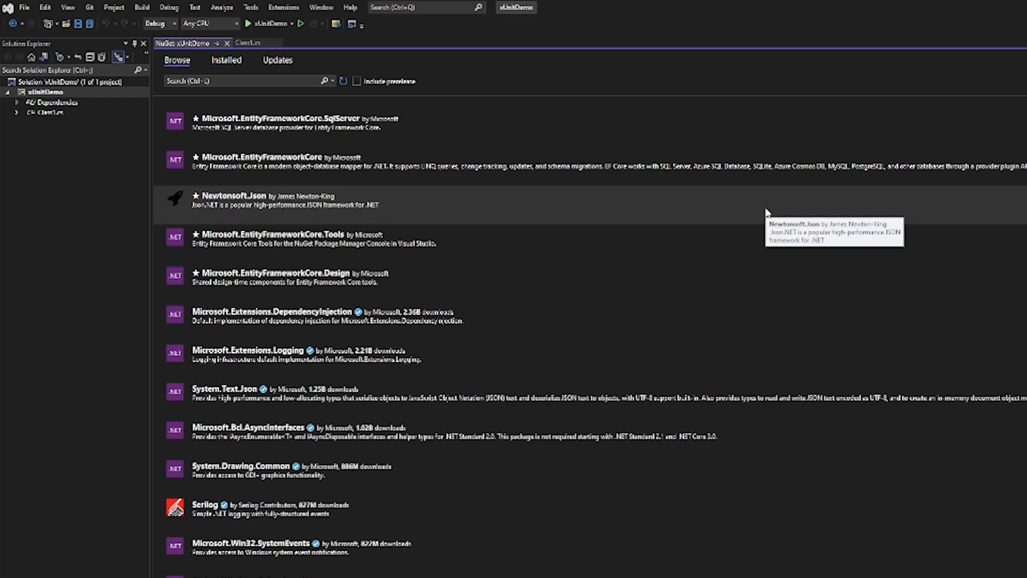
text(xunit)
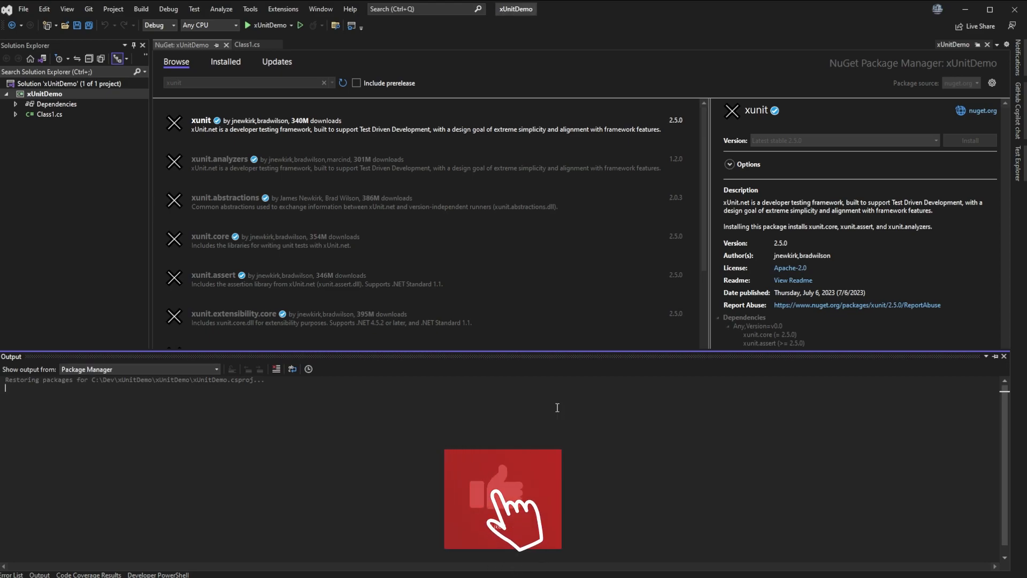
click(970, 140)
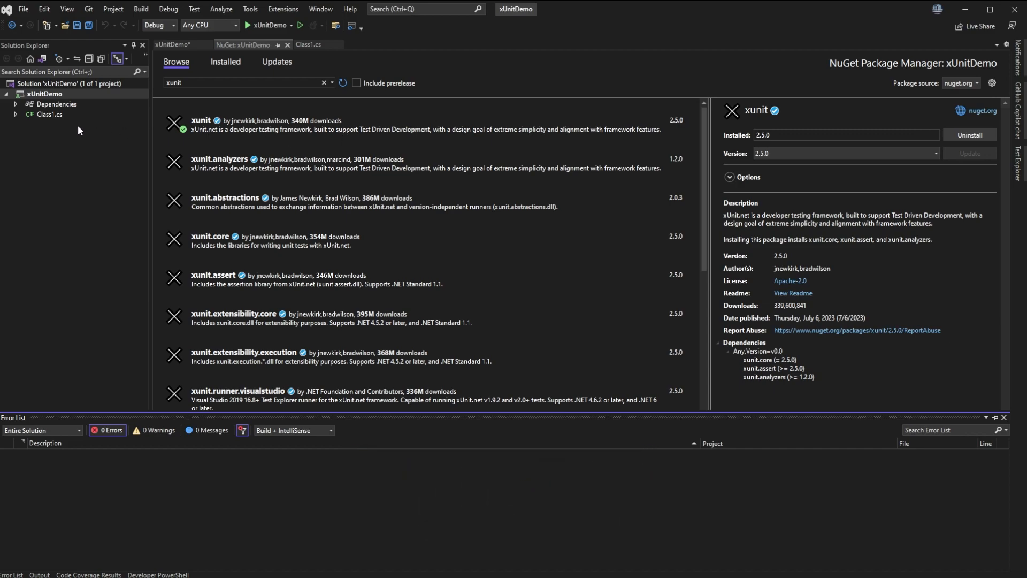
mouse_move(80, 130)
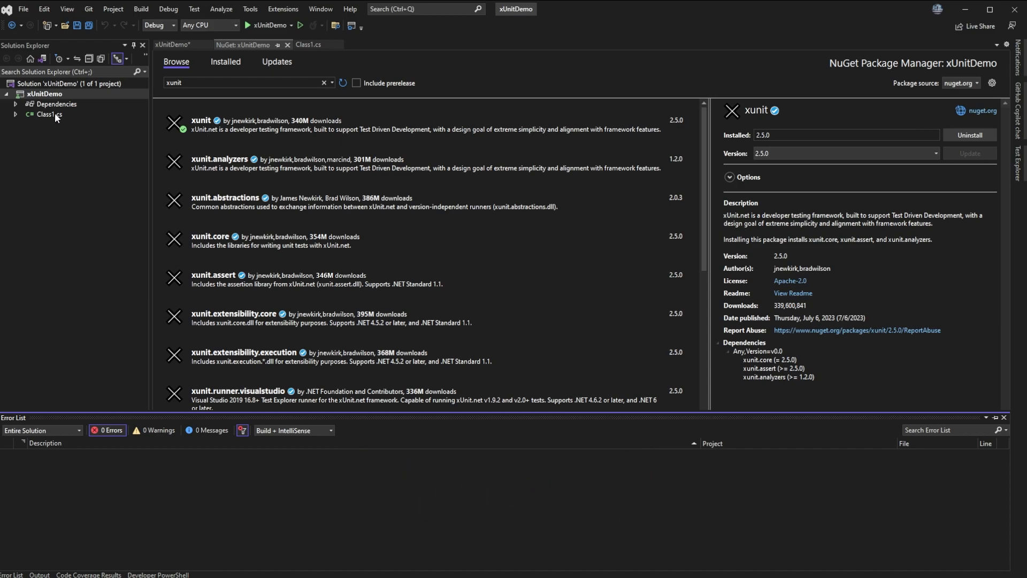
Write an empty [Fact] private void XX_XX_XX() method inside Class1 and save the file.
click(309, 45)
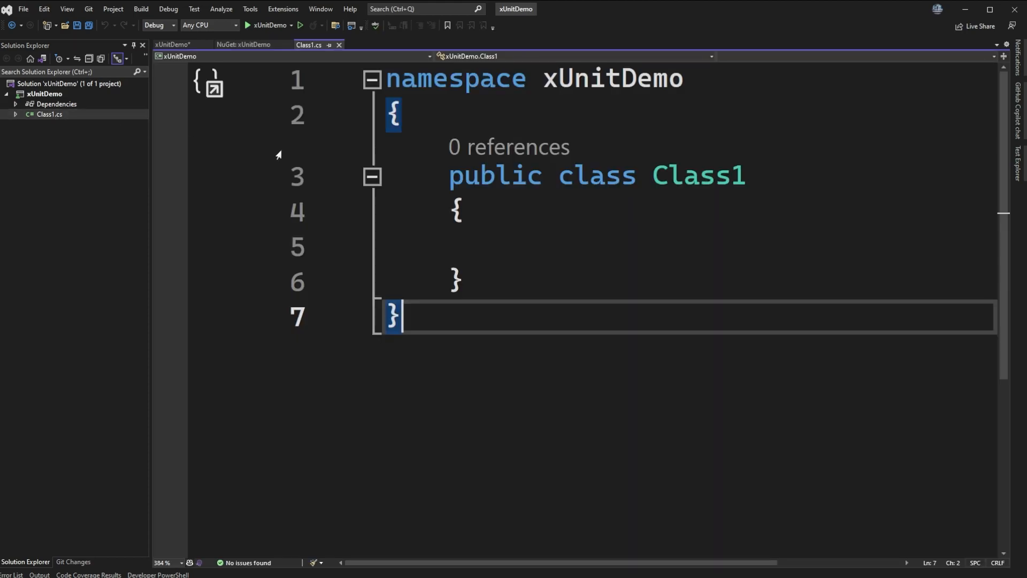
mouse_move(617, 236)
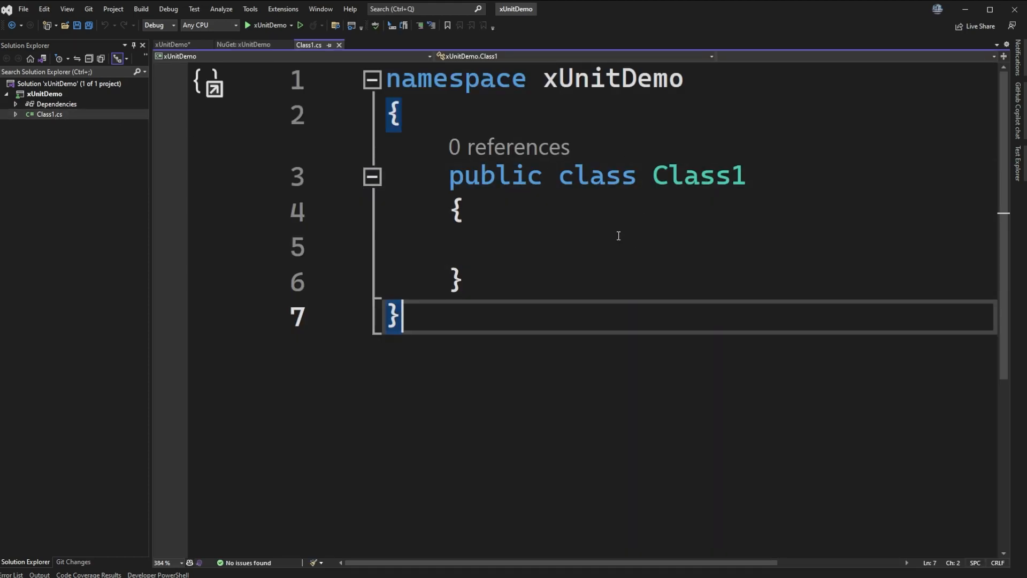
mouse_move(609, 250)
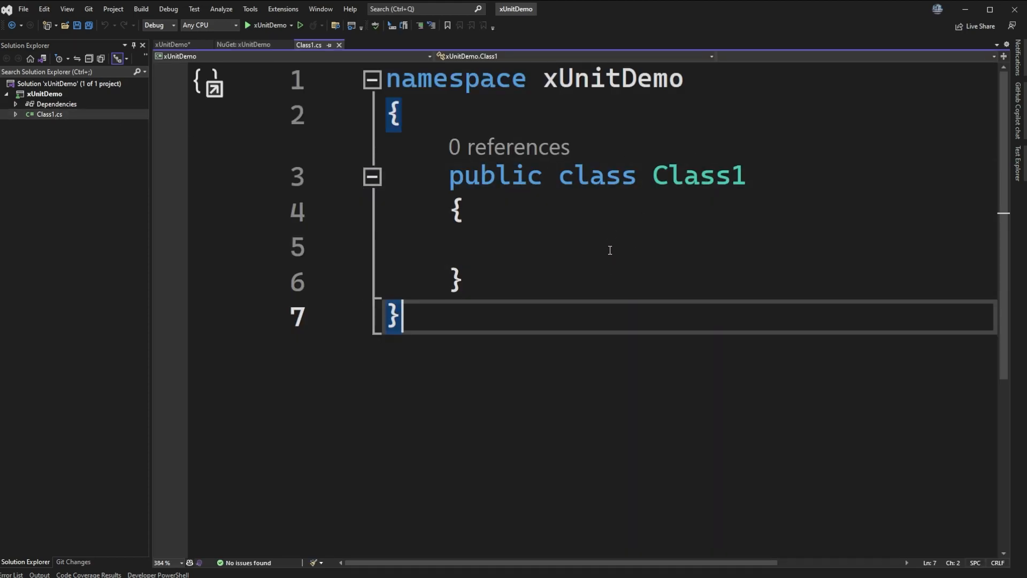
click(608, 247)
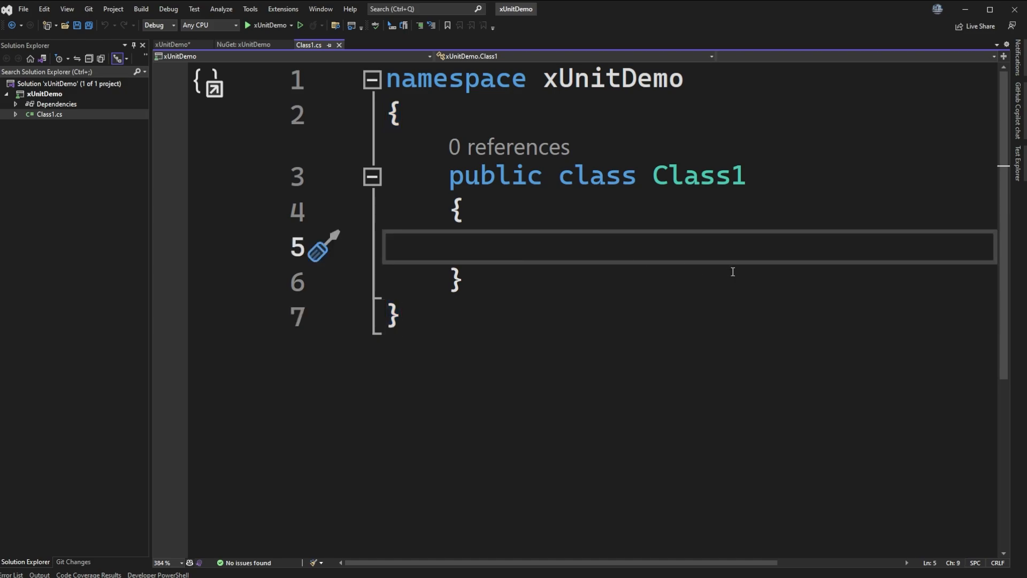
text([Fact])
text(public)
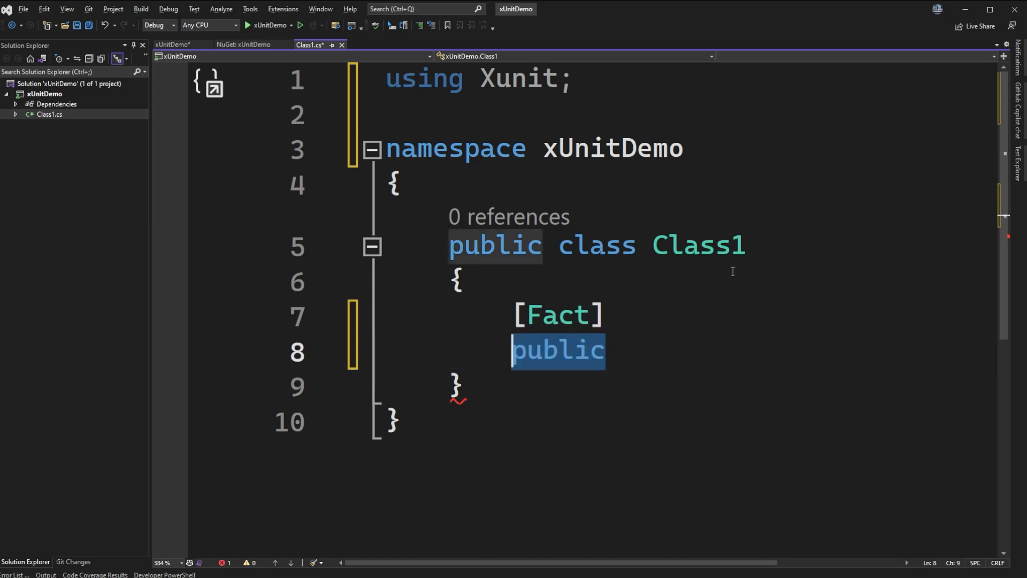
text(private)
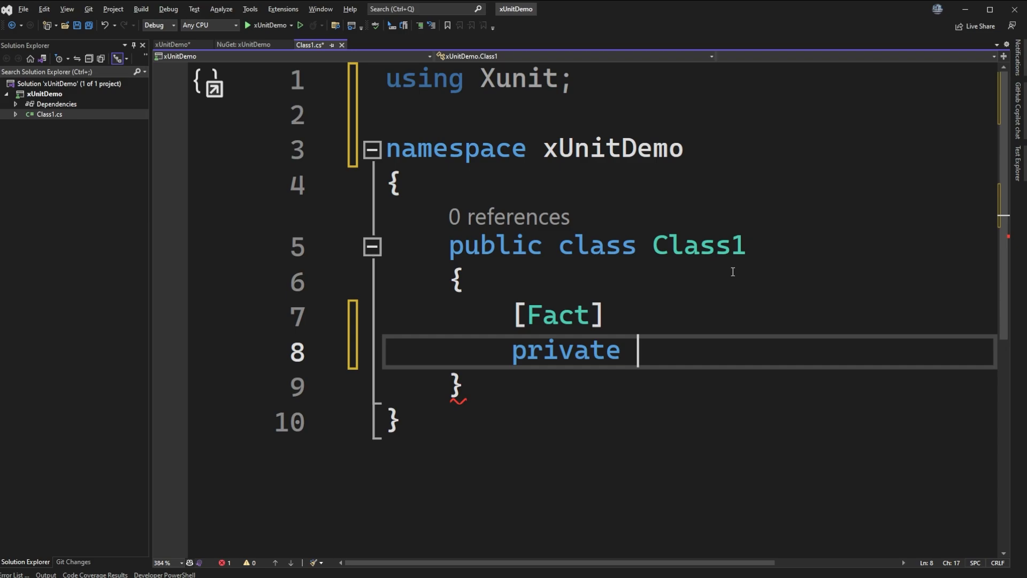
text(vodi)
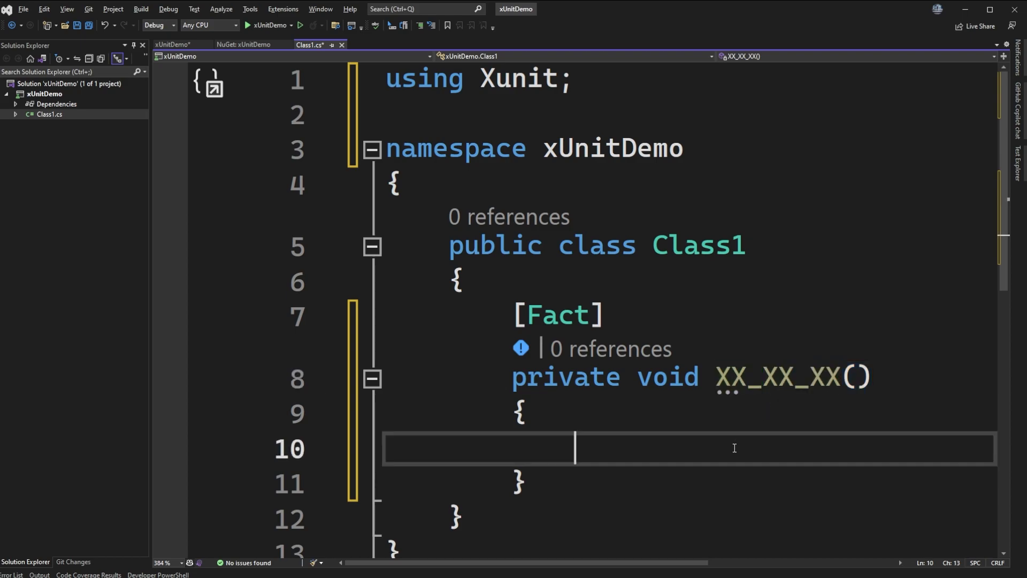
double_click(776, 377)
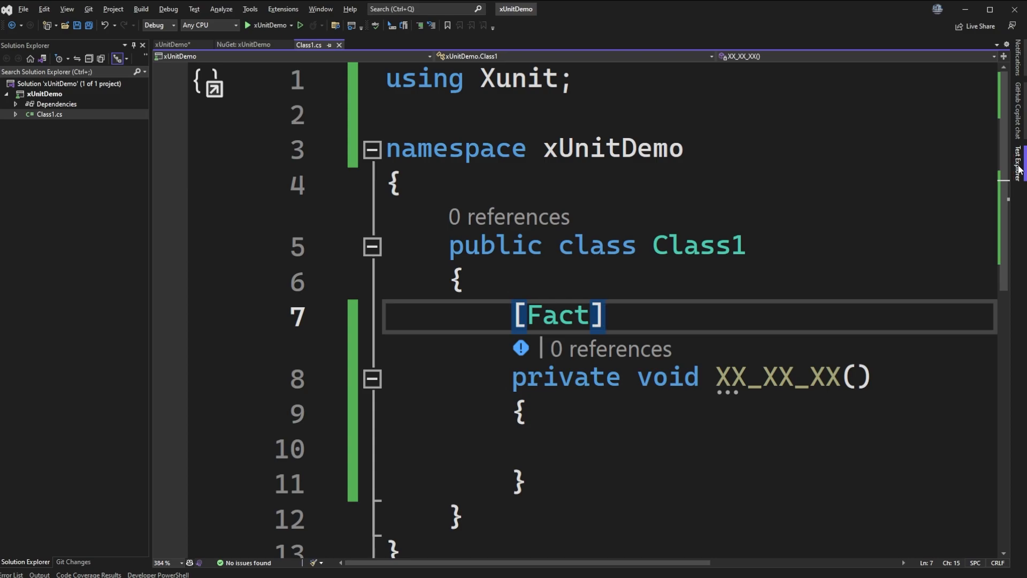
Run all tests from Test Explorer; XX_XX_XX is listed but 0 tests execute with 1 error.
click(1020, 157)
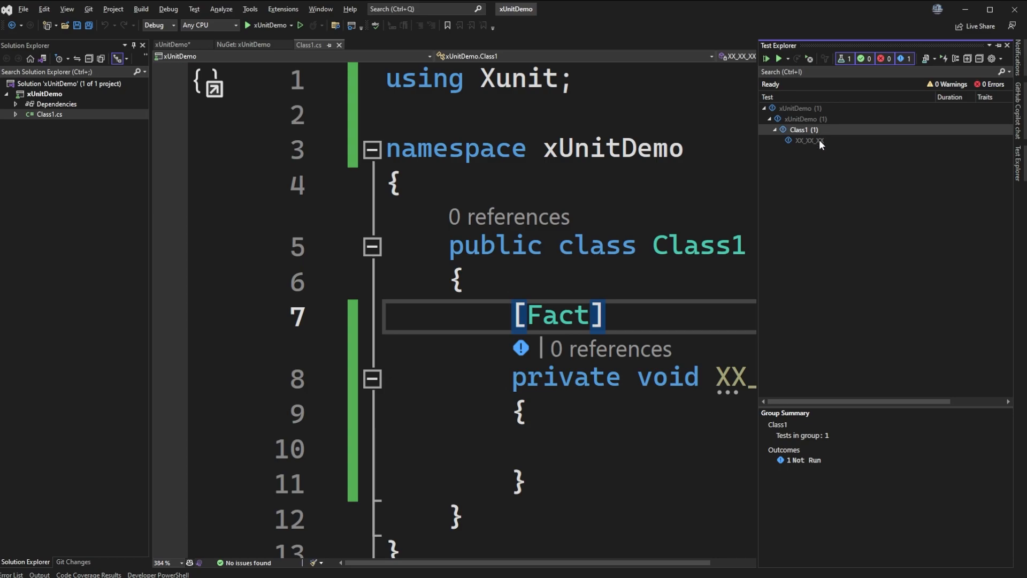
click(810, 140)
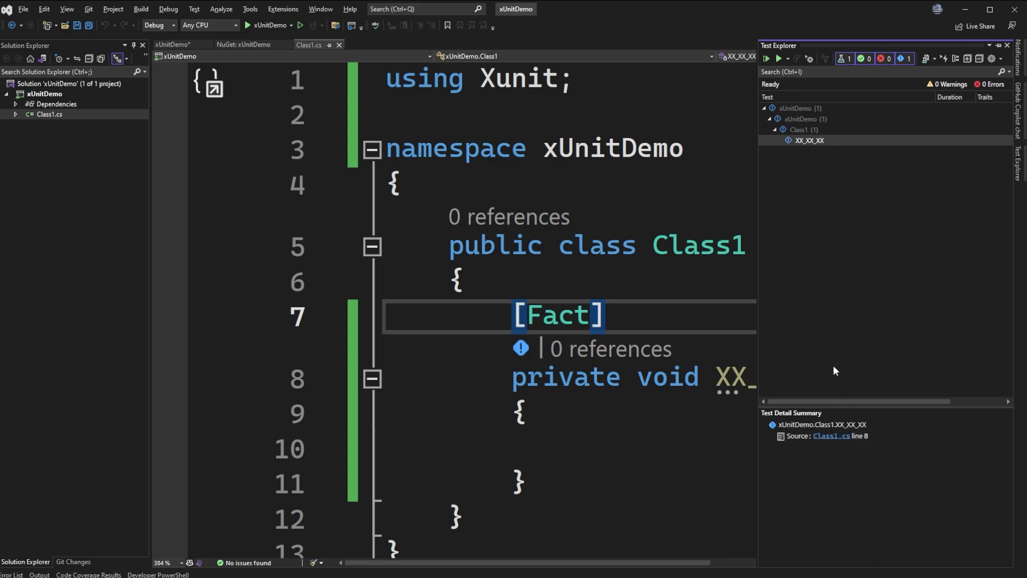
mouse_move(835, 255)
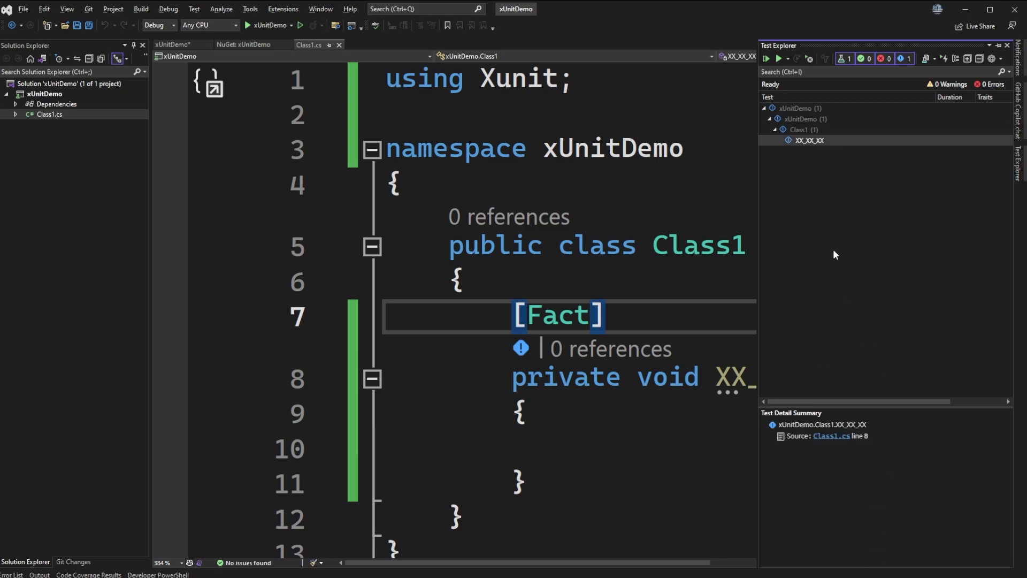
mouse_move(588, 264)
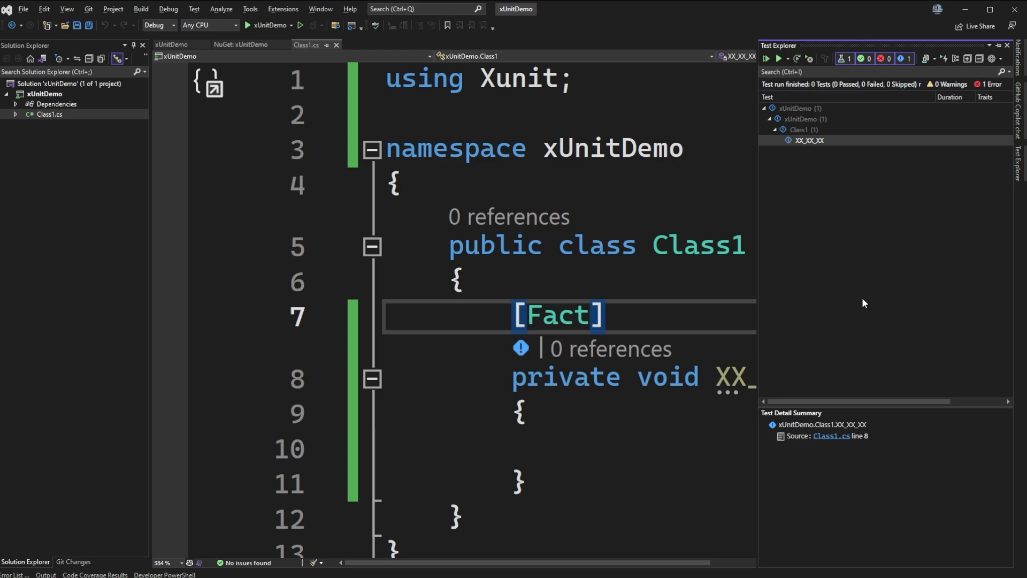
mouse_move(843, 313)
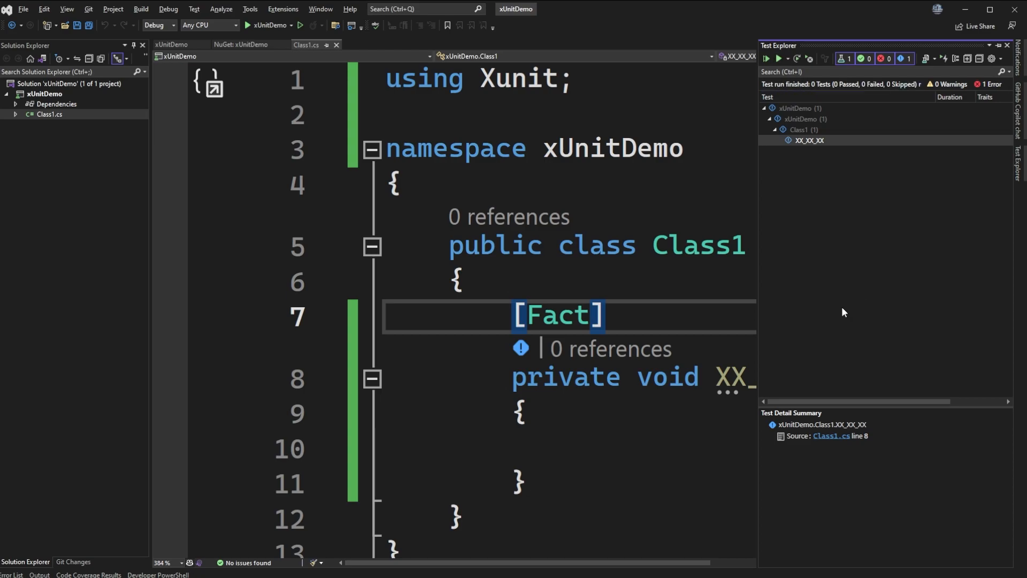
mouse_move(829, 95)
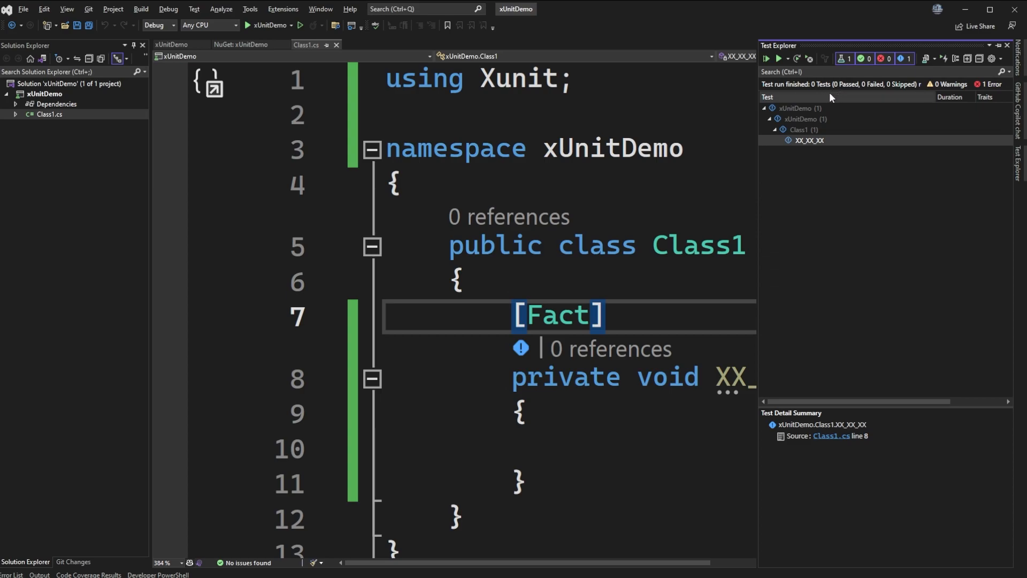
mouse_move(855, 176)
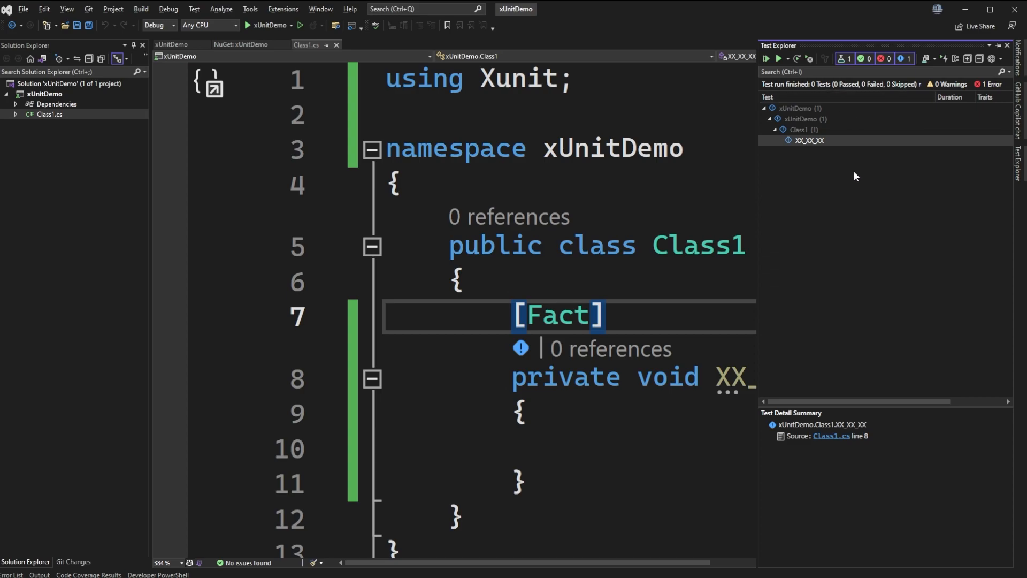
mouse_move(863, 164)
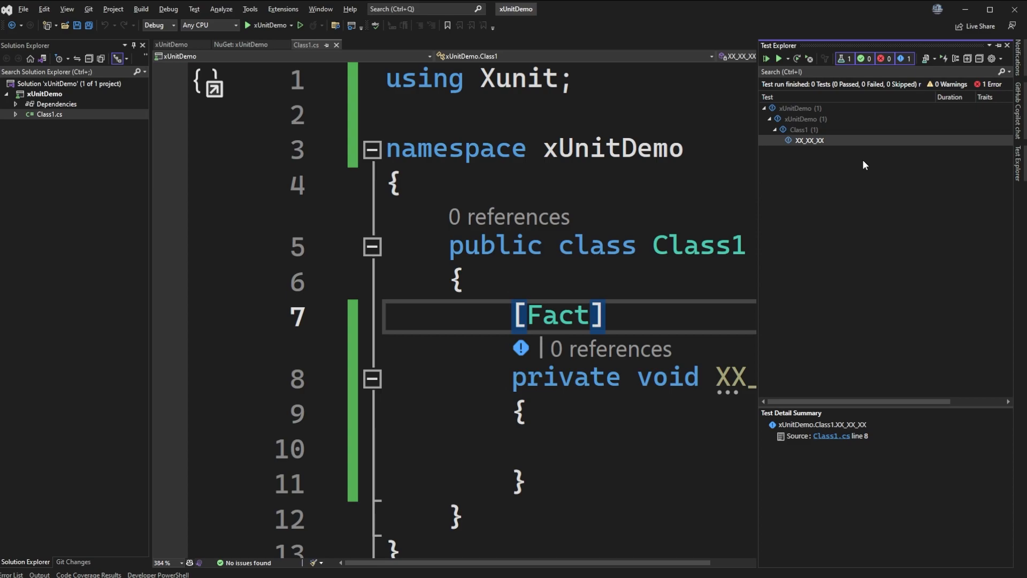
mouse_move(845, 203)
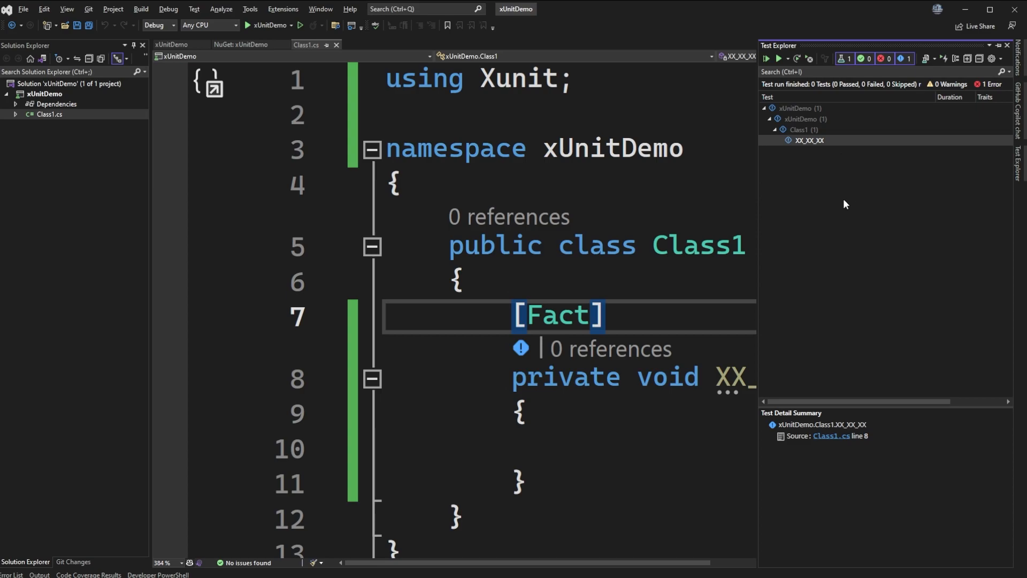
mouse_move(112, 543)
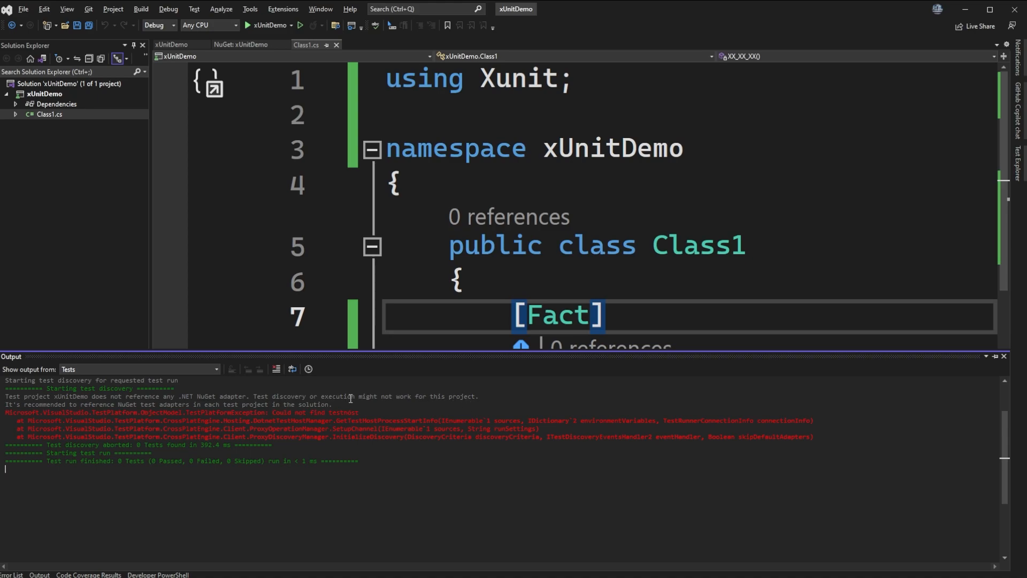
mouse_move(771, 439)
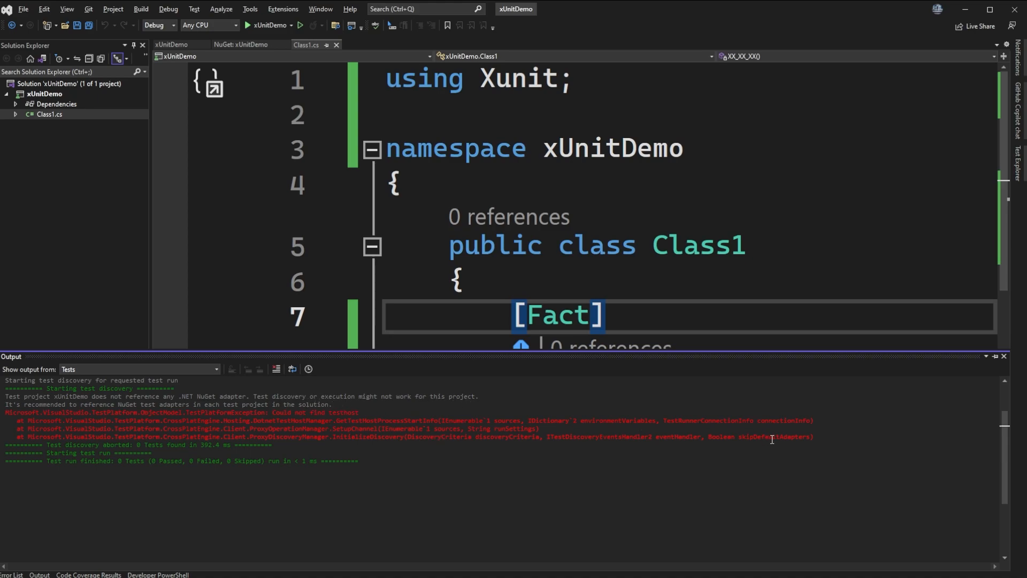
Highlight the Tests output warning that the project references no .NET NuGet test adapter.
drag(7, 412, 812, 436)
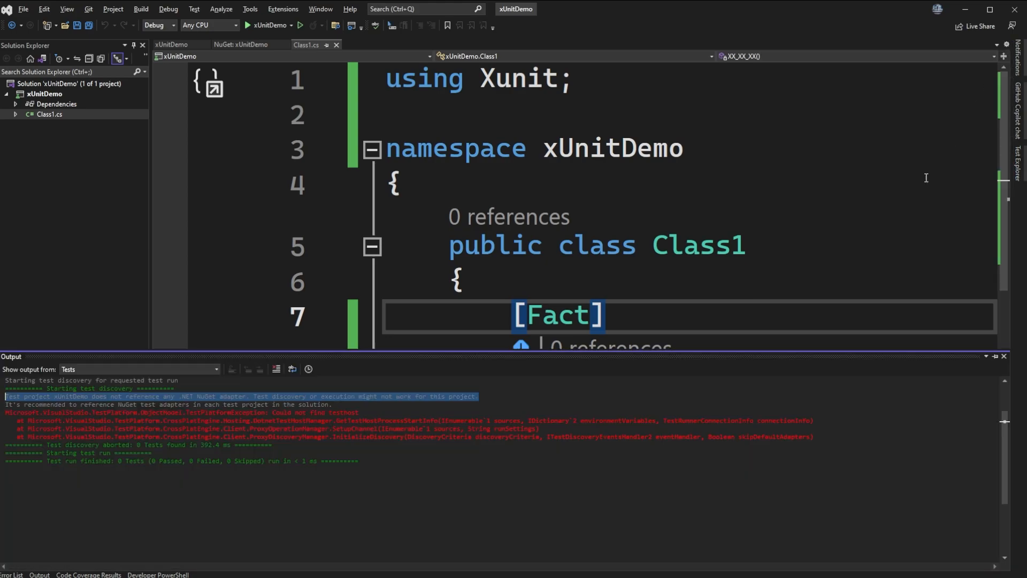
mouse_move(684, 321)
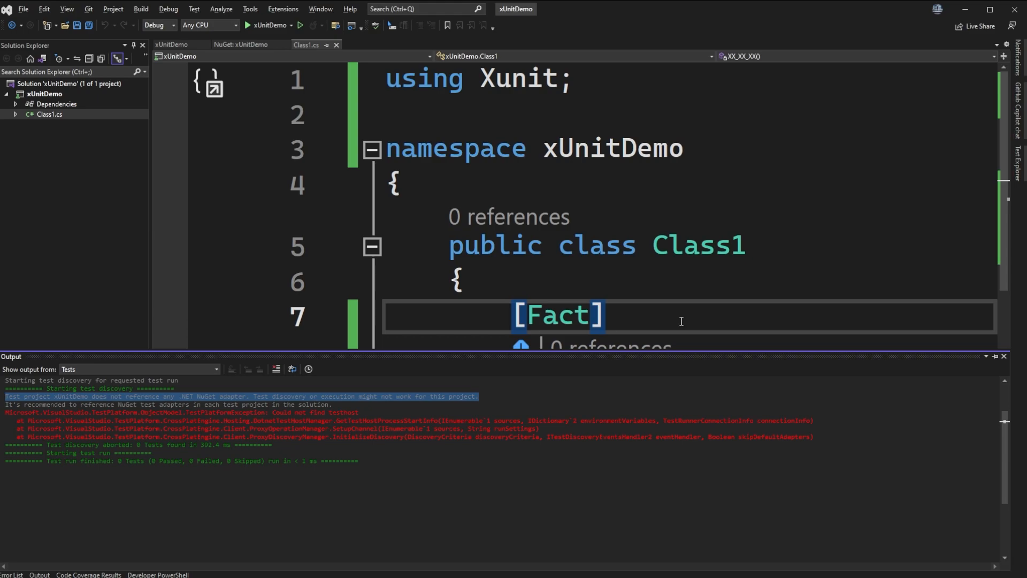
mouse_move(704, 296)
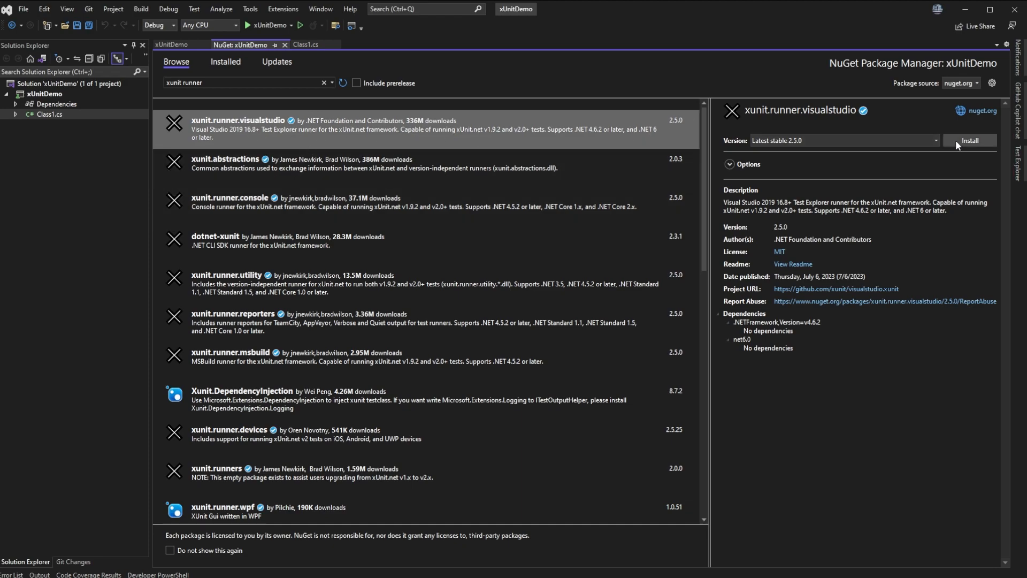
Add the xunit.runner.visualstudio 2.5.0 package to the xUnitDemo project.
click(970, 140)
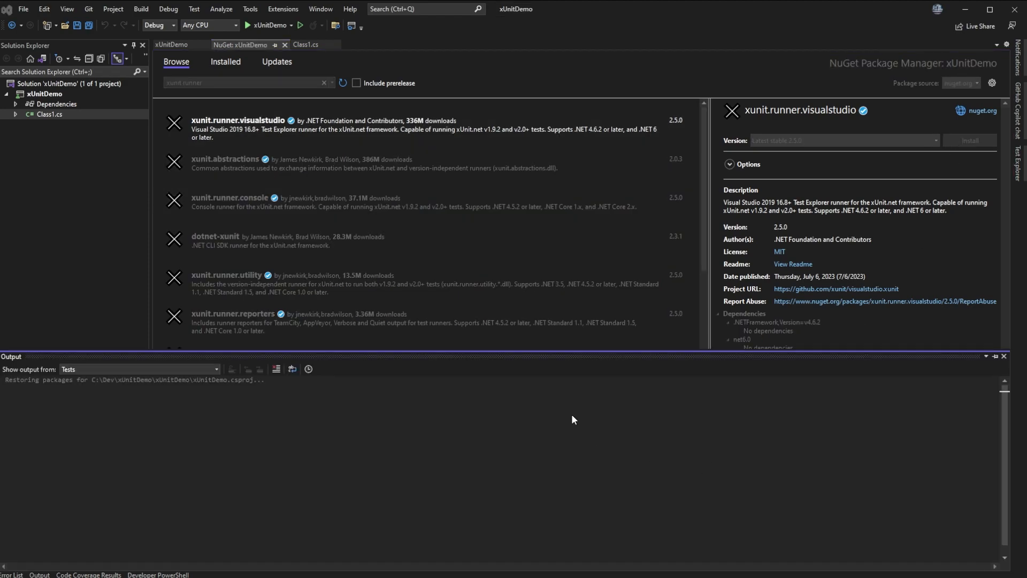
click(308, 45)
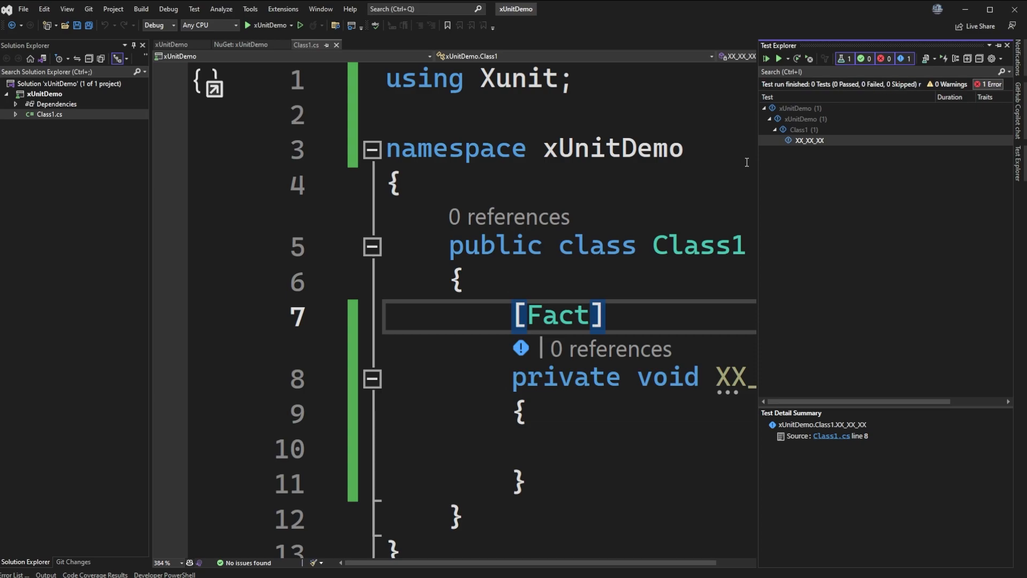
mouse_move(813, 92)
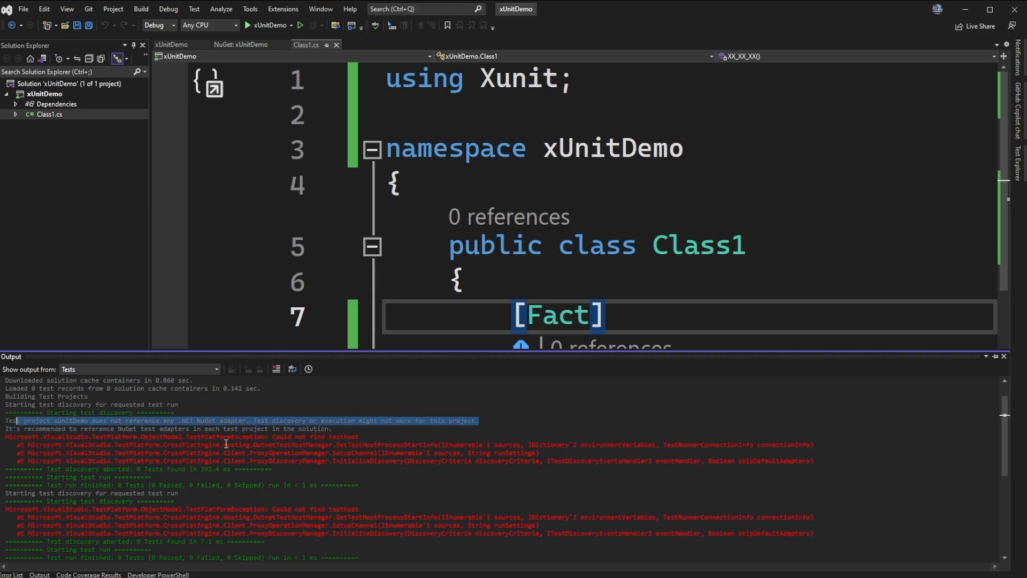
Read the Tests output showing discovery aborted with 'Could not find testhost' and 0 tests.
scroll(down, 3)
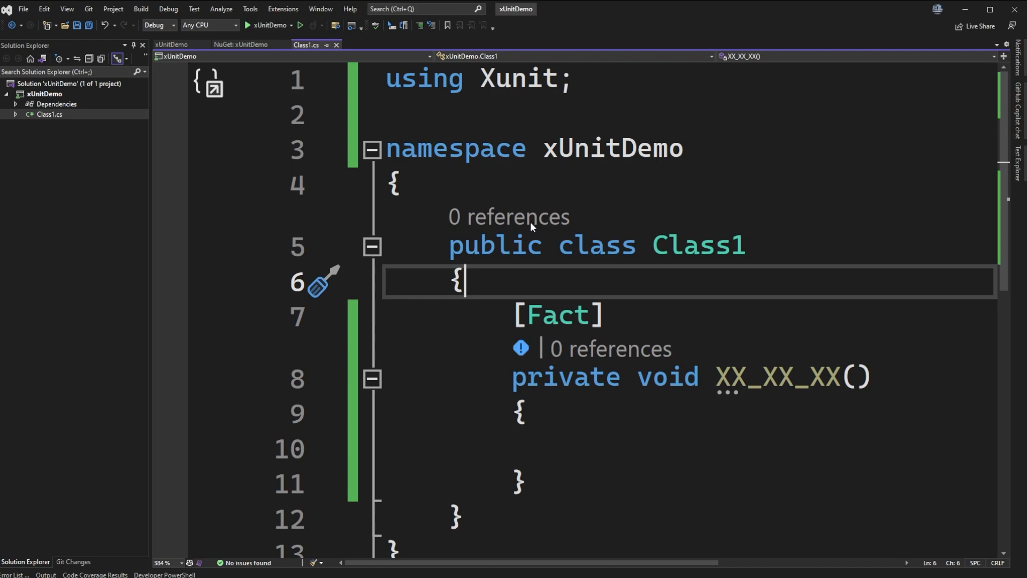
mouse_move(281, 101)
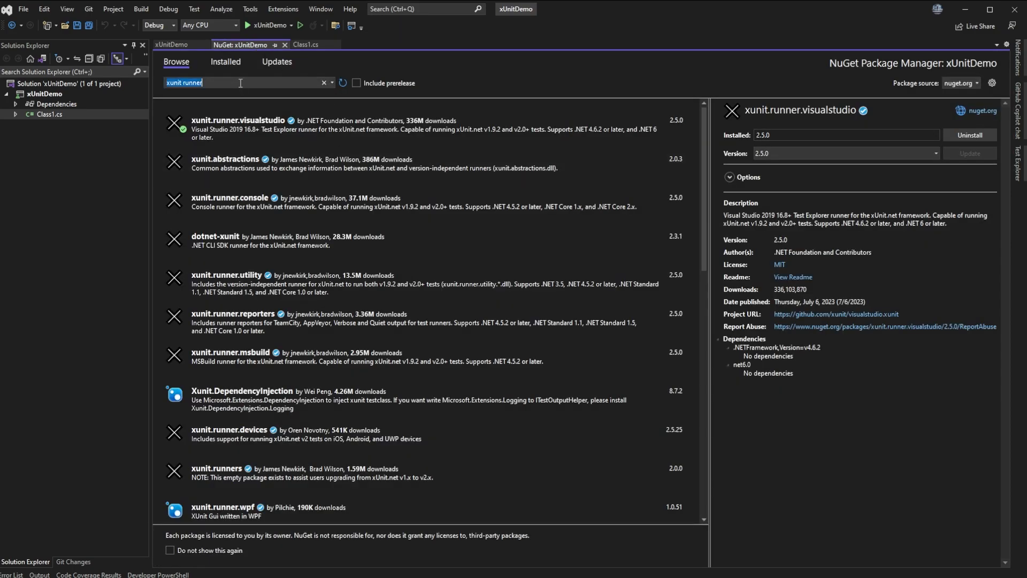
Add the Microsoft.NET.Test.Sdk package, found by searching 'testing sdk', to xUnitDemo.
text(te)
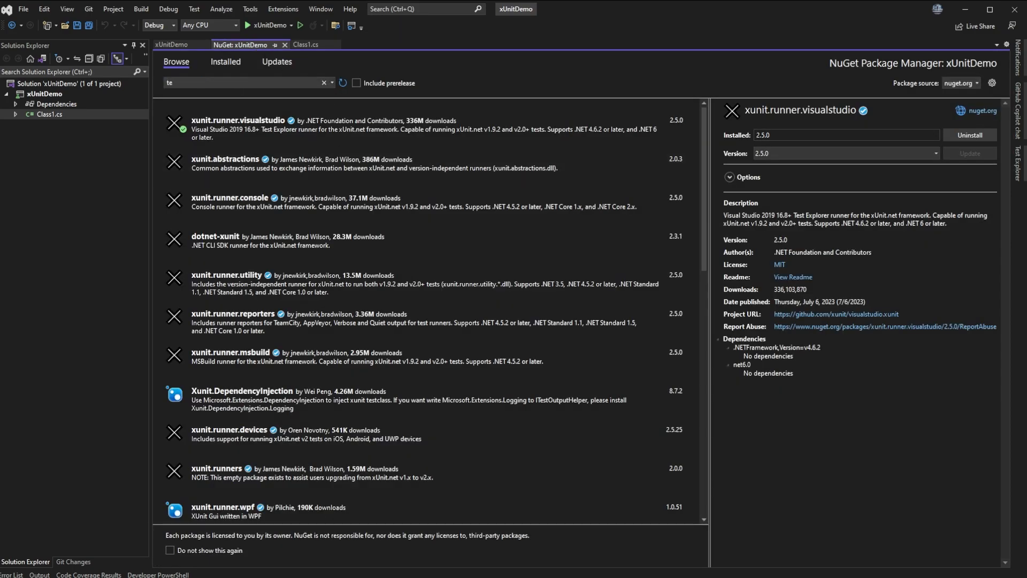
text(testing sdk)
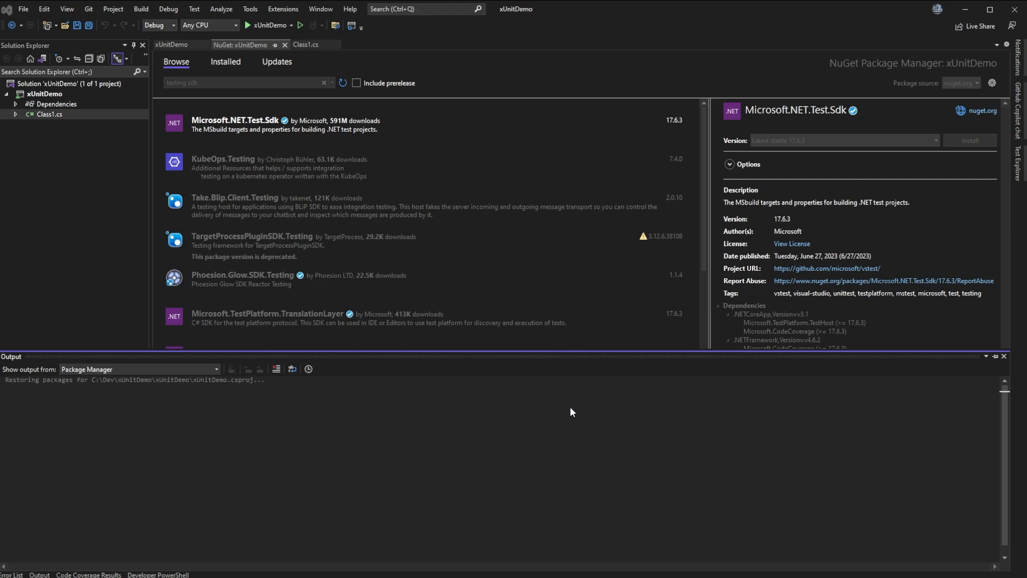
click(307, 45)
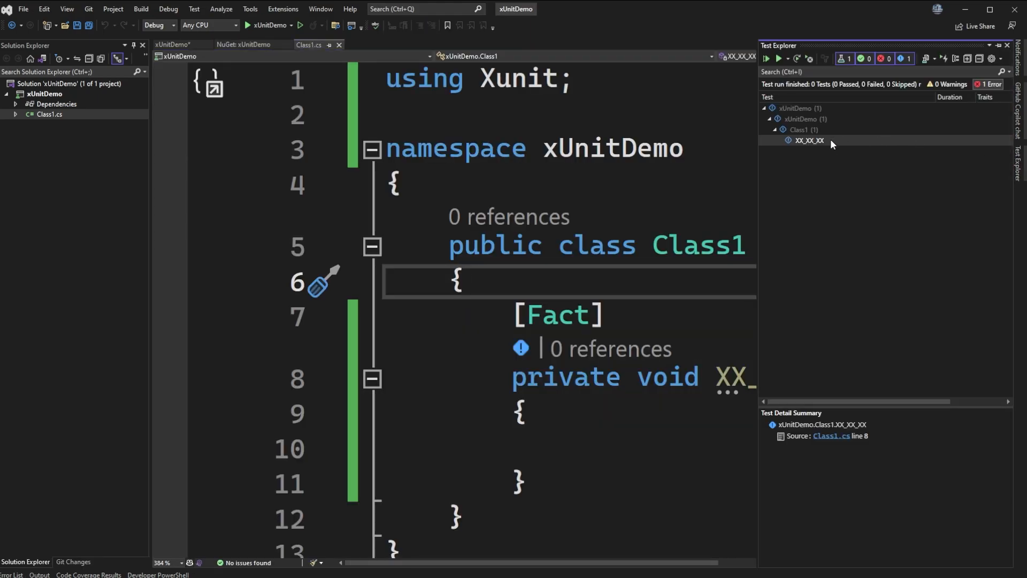
Run all tests so XX_XX_XX passes, and view the xUnit adapter log in the Output window.
click(766, 59)
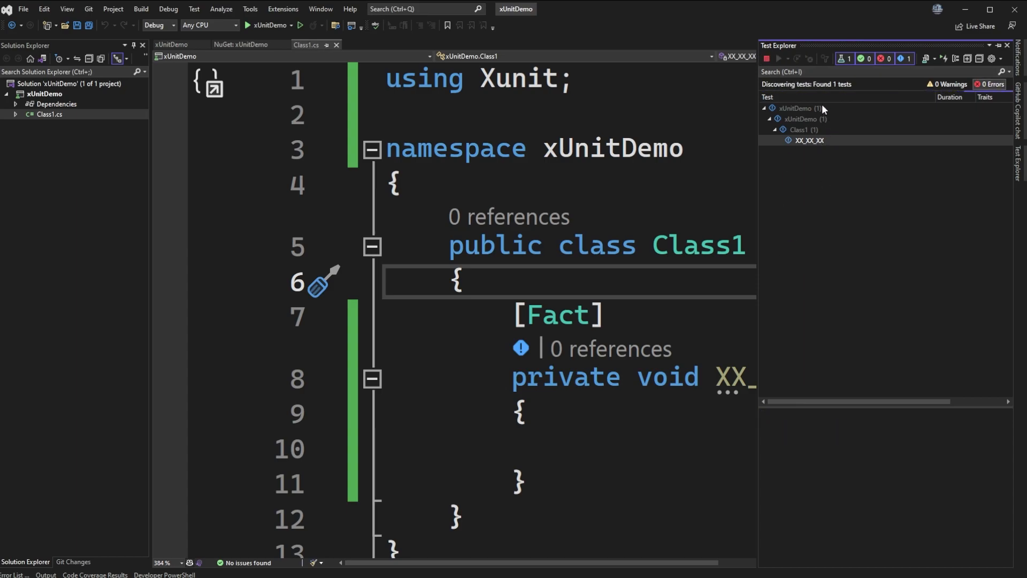
click(766, 58)
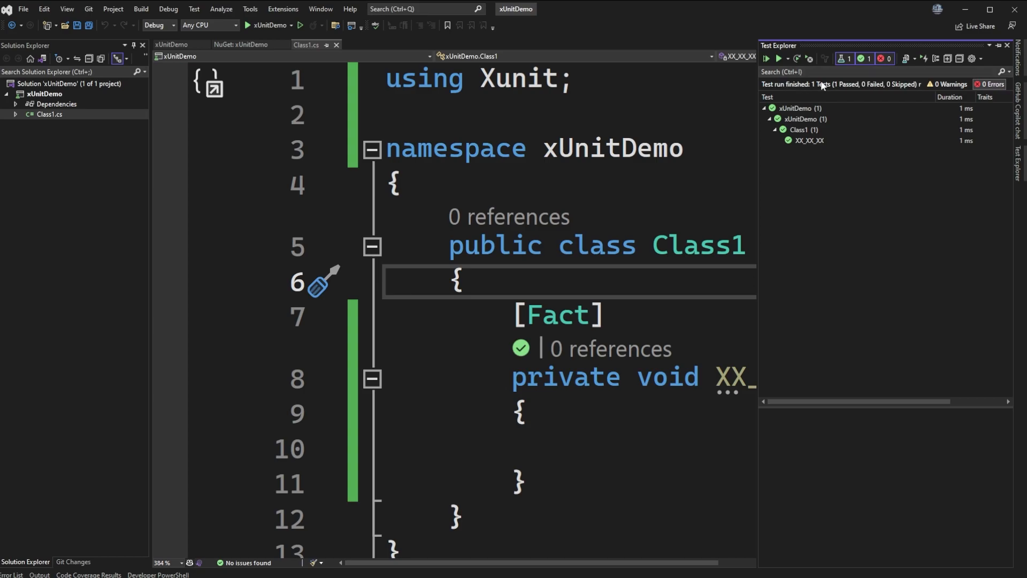
mouse_move(810, 90)
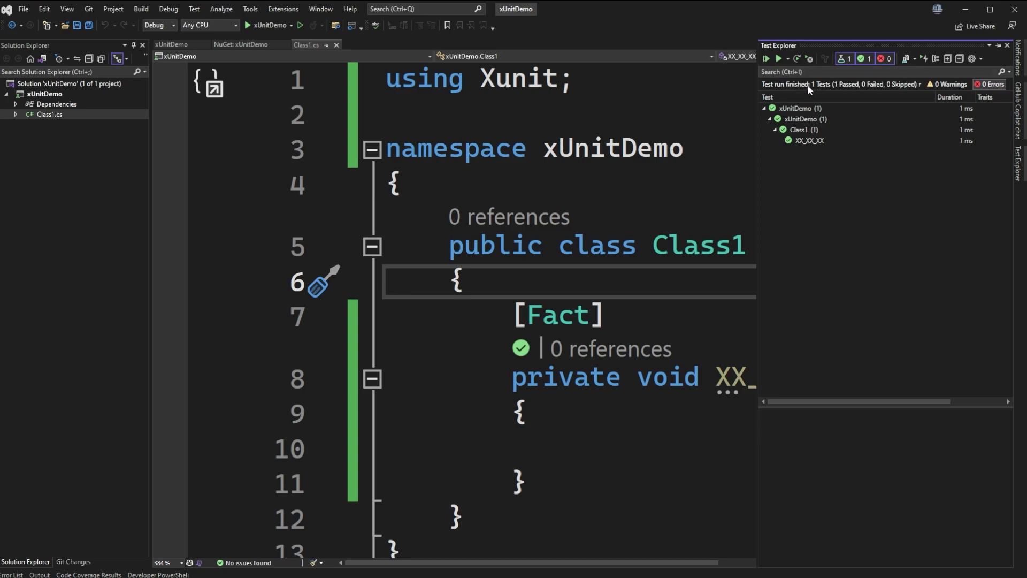
mouse_move(815, 142)
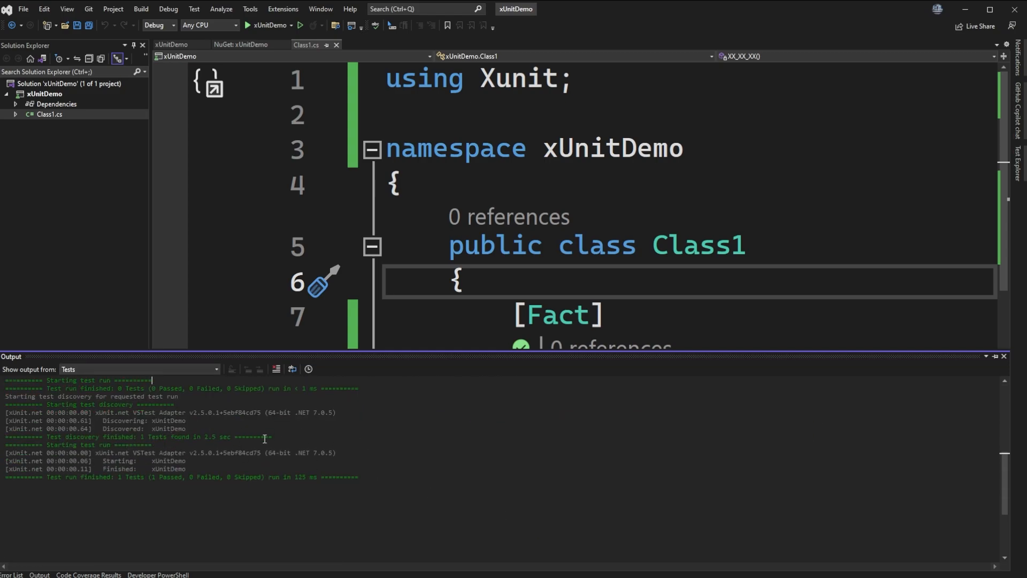
click(1003, 355)
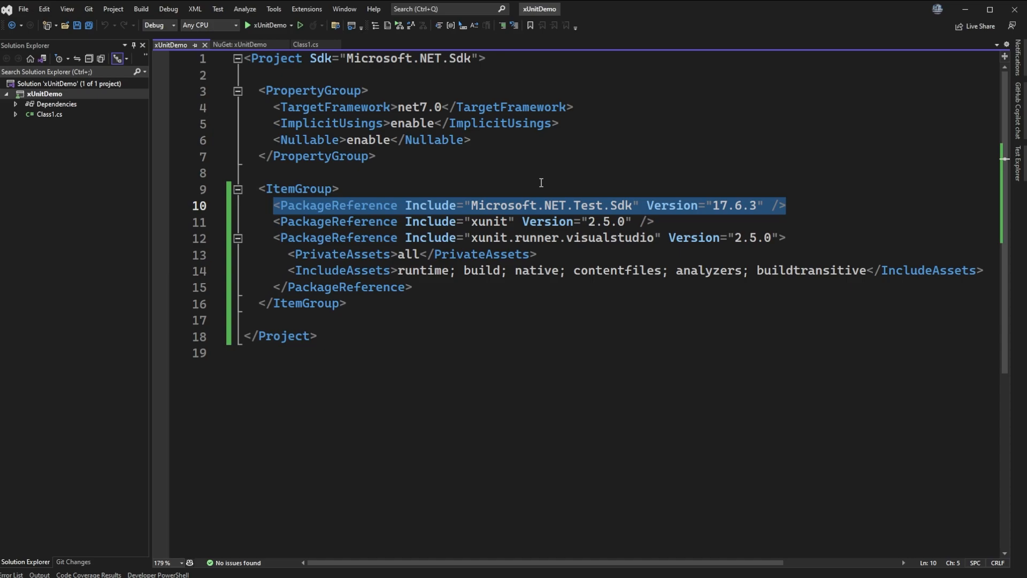
Return from the .csproj package references to the Class1.cs test code.
click(274, 205)
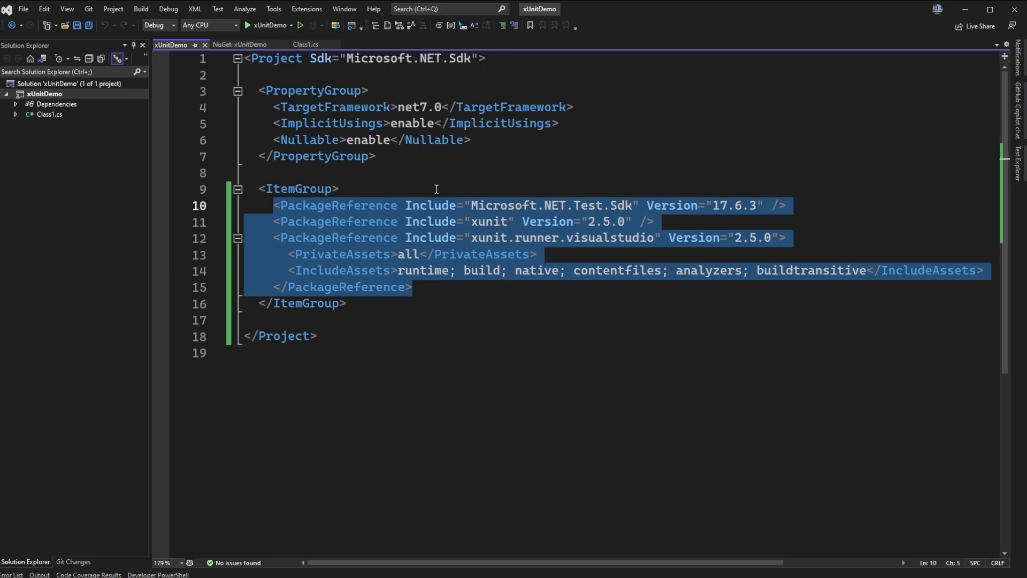
click(306, 45)
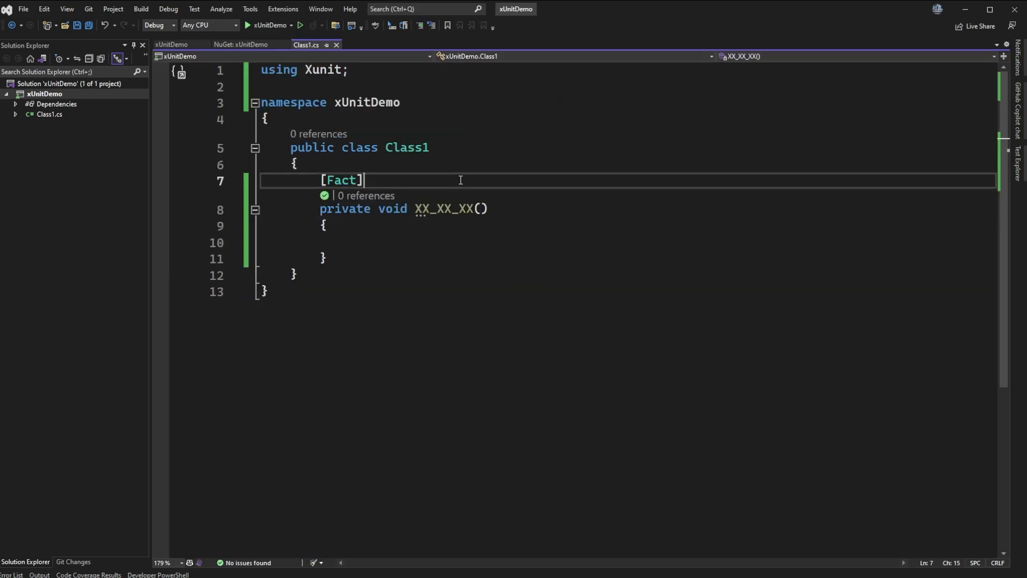
Make XX_XX_XX a [Theory] with a bool parameter and InlineData(true) and InlineData(false).
double_click(340, 180)
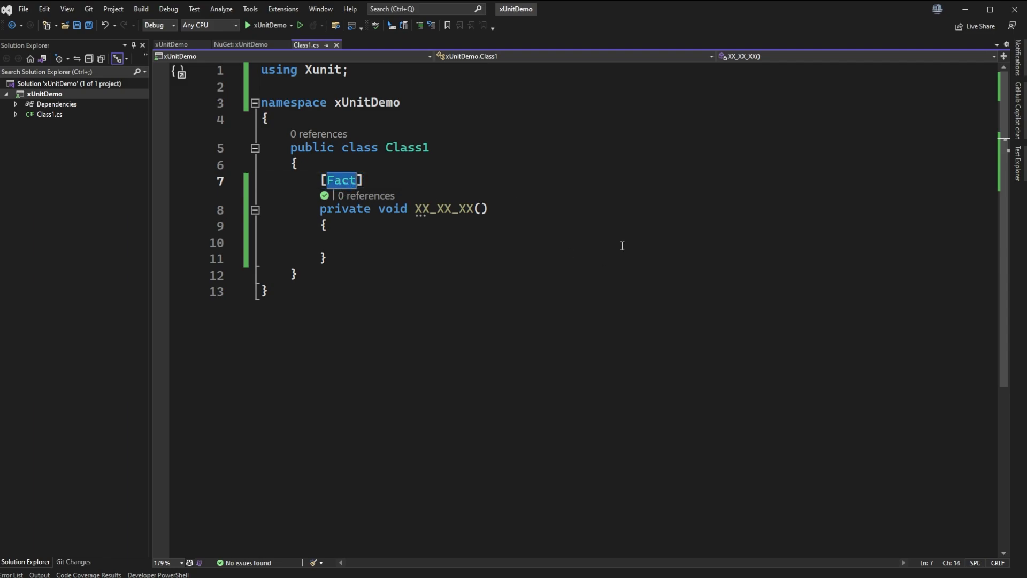
text(THe])
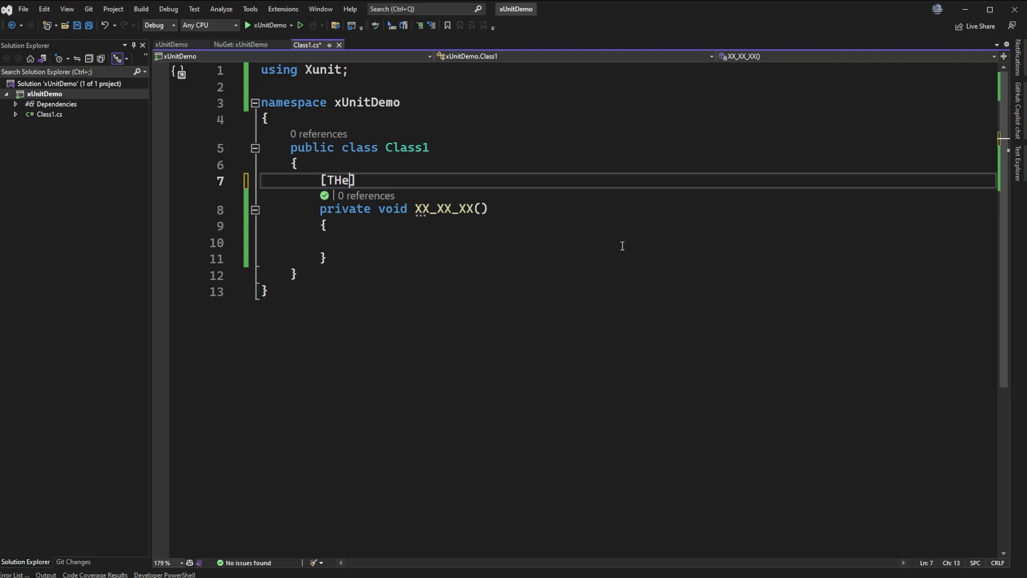
text(Theory)
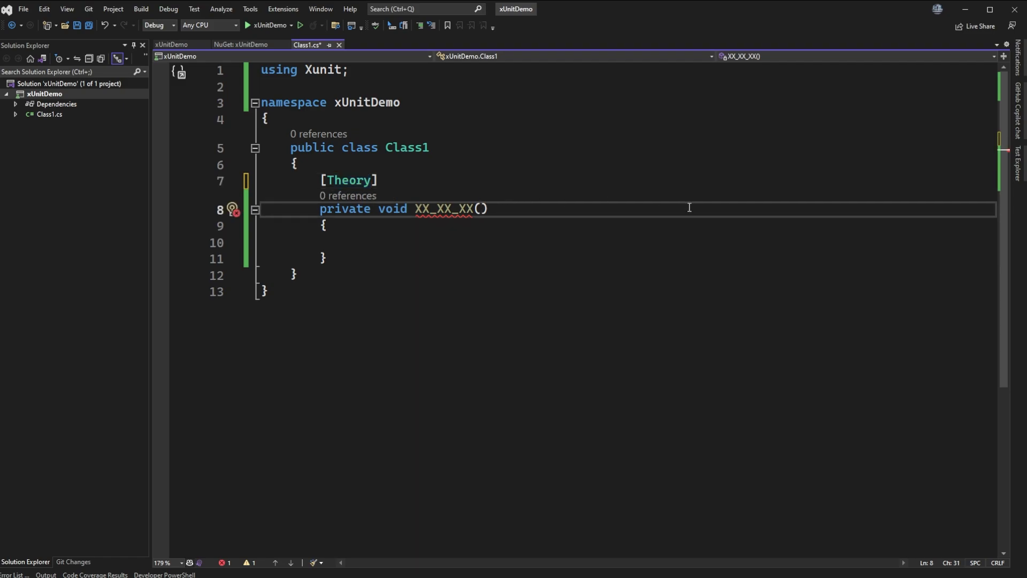
text(bool x)
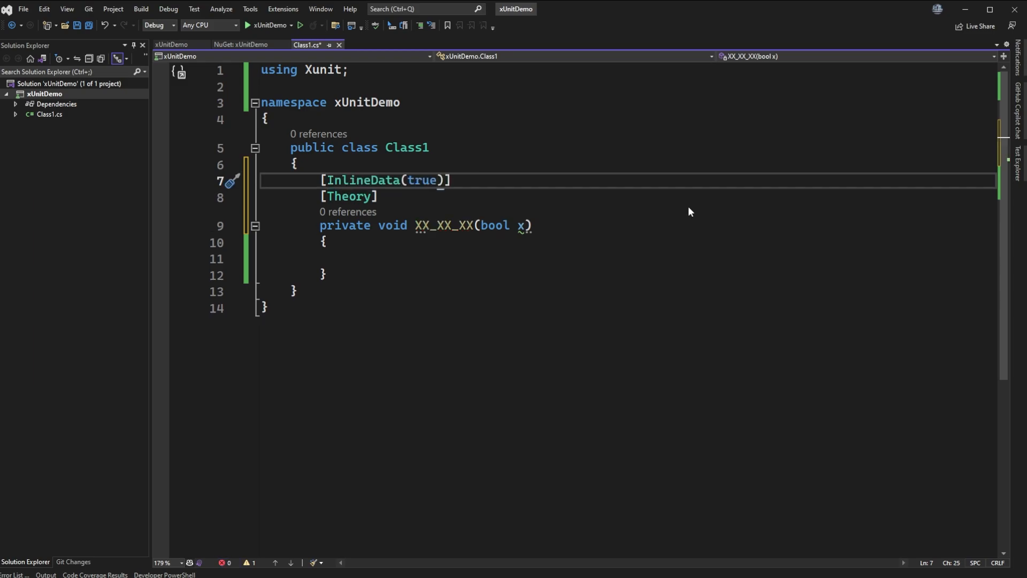
text([InlineData(true)])
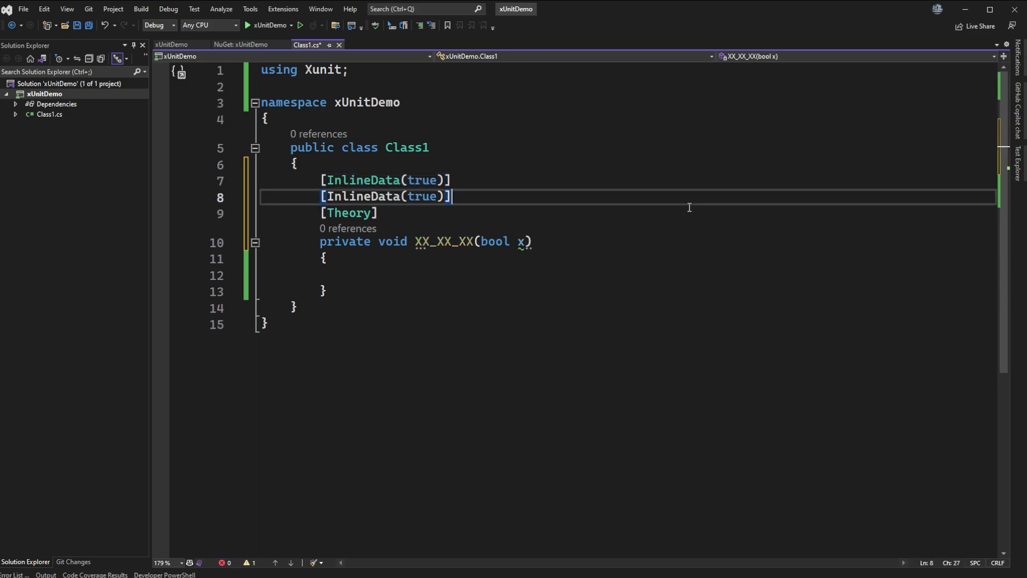
text(false)
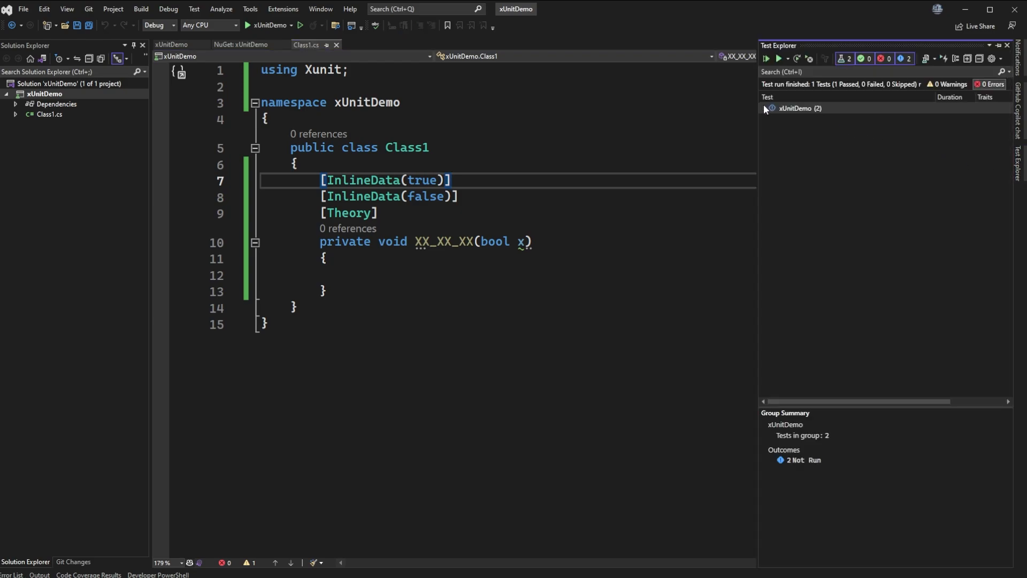
Expand xUnitDemo and Class1 to list the XX_XX_XX cases x: False and x: True.
click(764, 108)
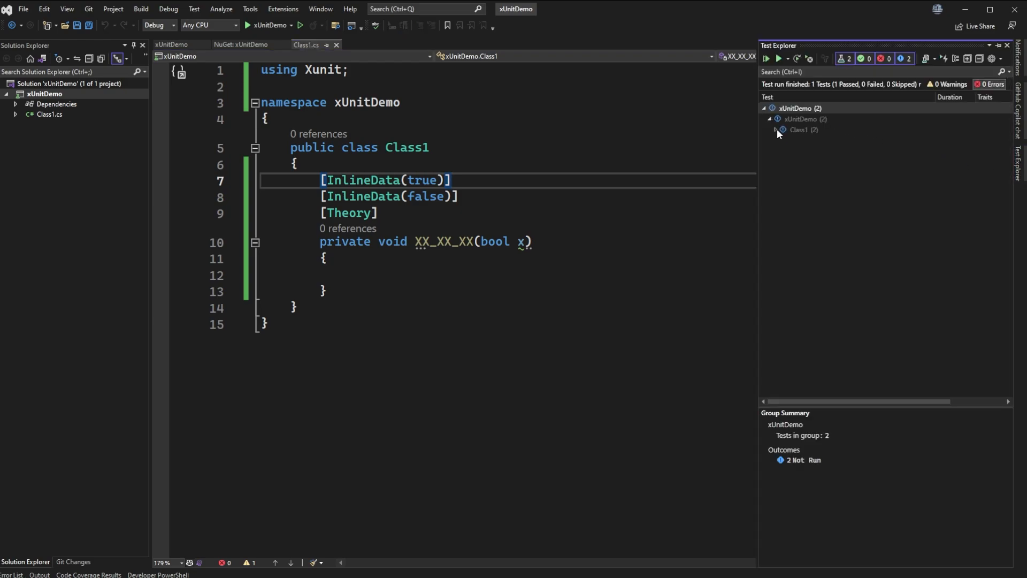
click(776, 130)
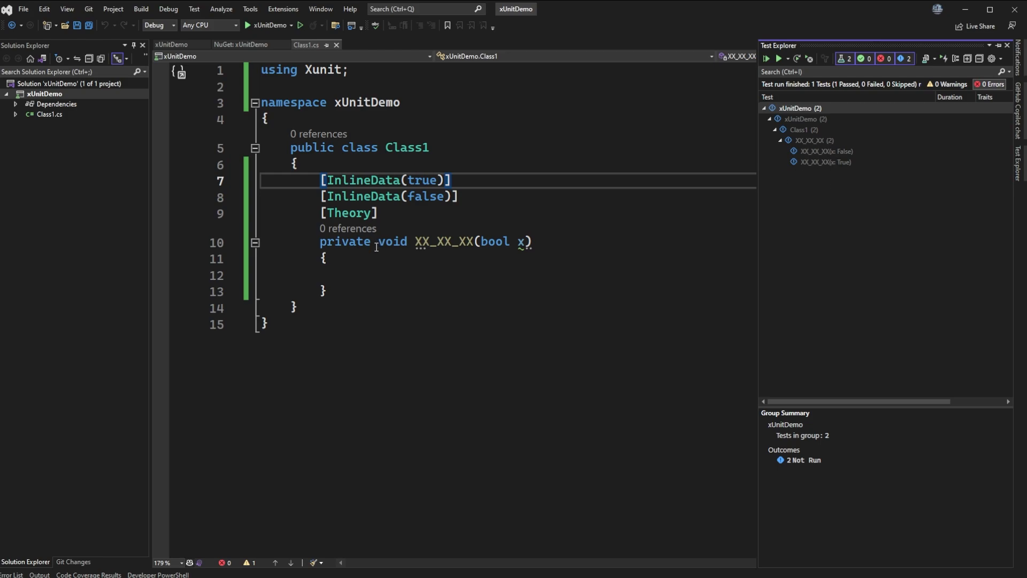
mouse_move(407, 216)
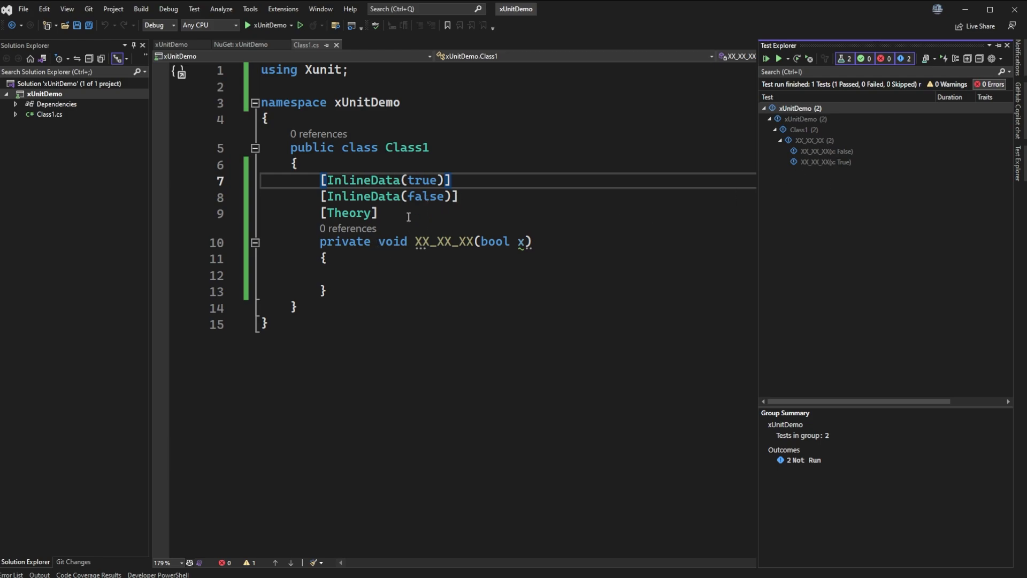
mouse_move(451, 215)
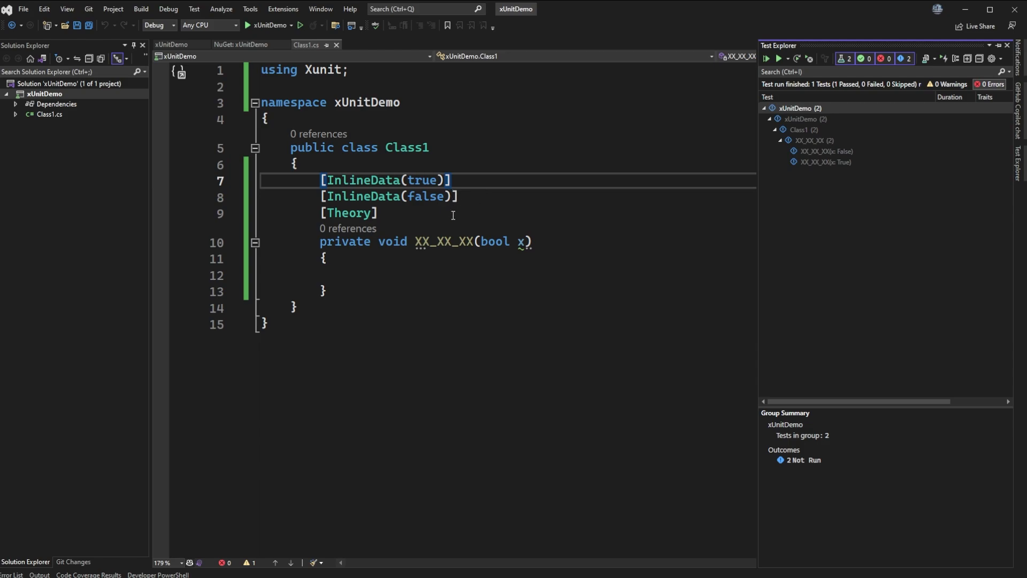
mouse_move(502, 190)
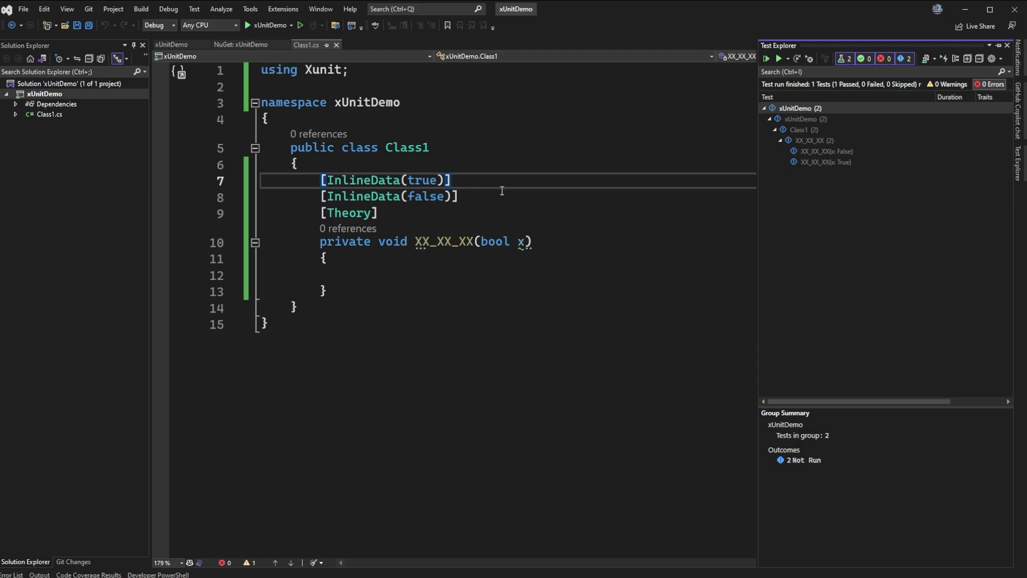
mouse_move(497, 186)
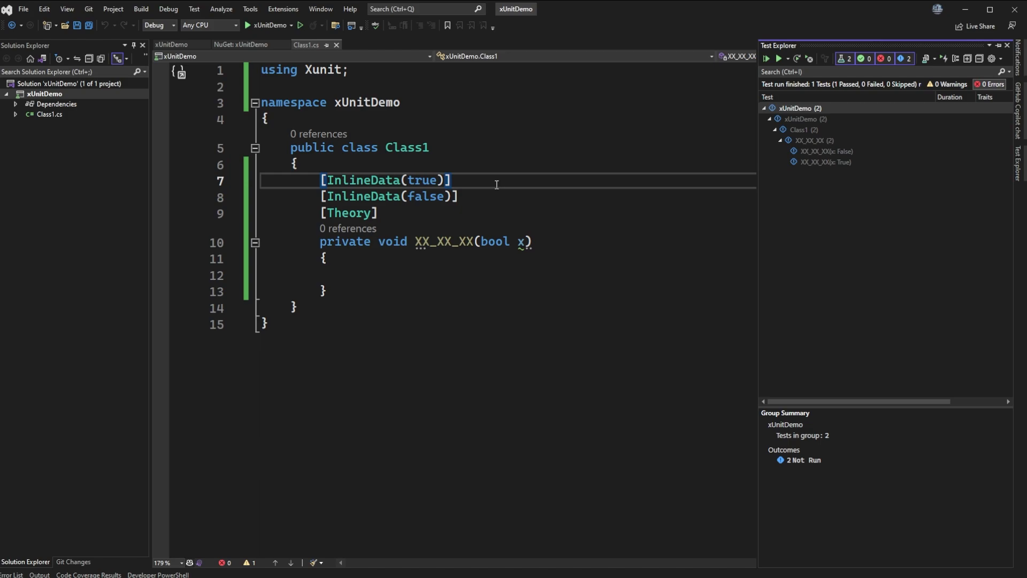
mouse_move(477, 267)
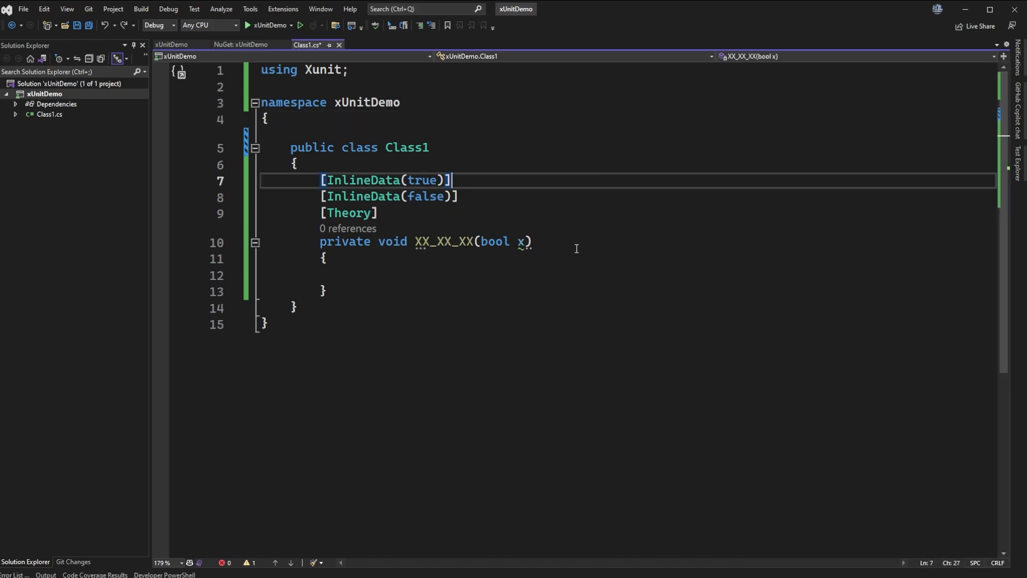
Change the Class1 declaration from internal to public sealed.
double_click(345, 241)
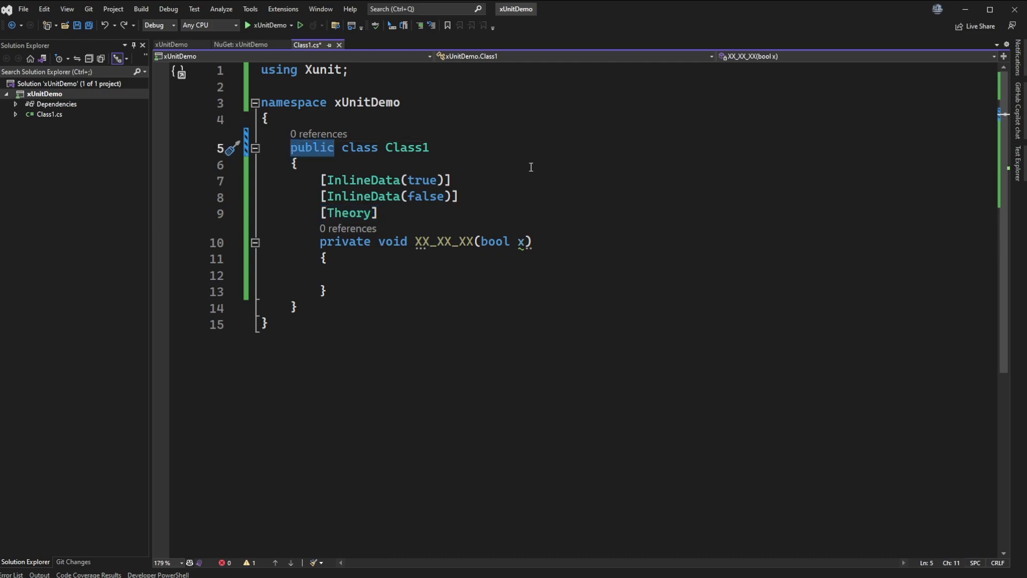
text(interna)
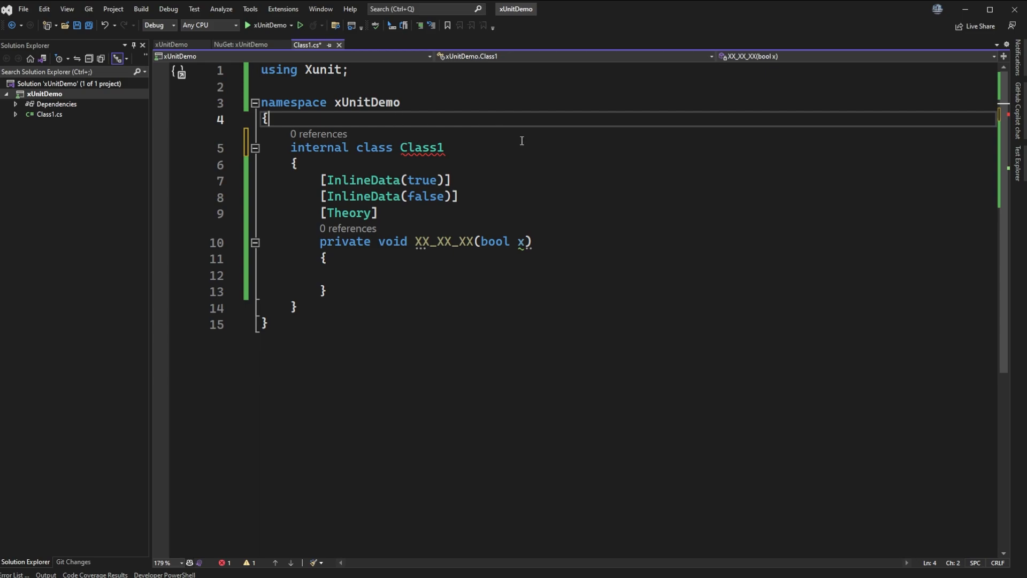
double_click(421, 148)
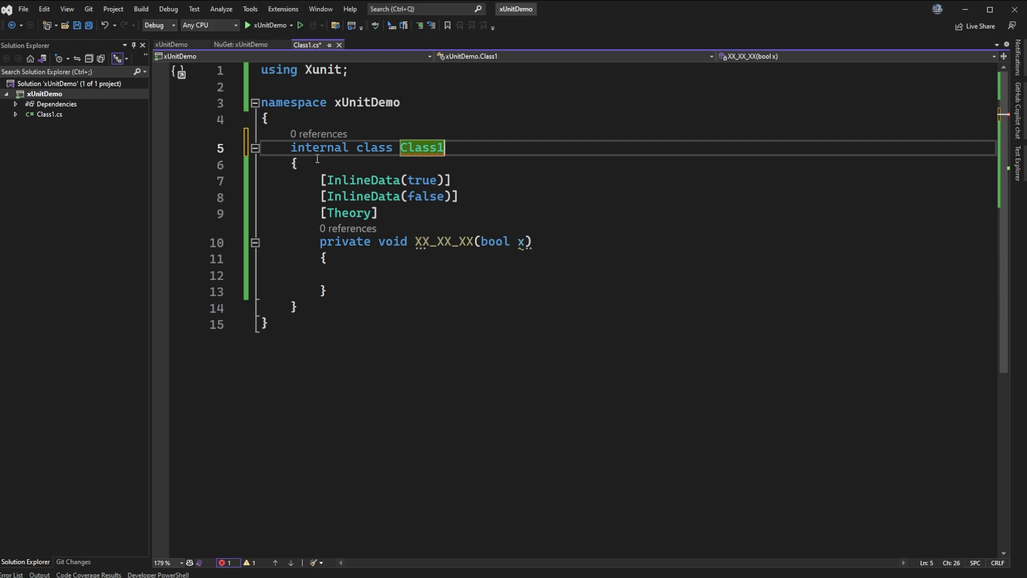
double_click(319, 148)
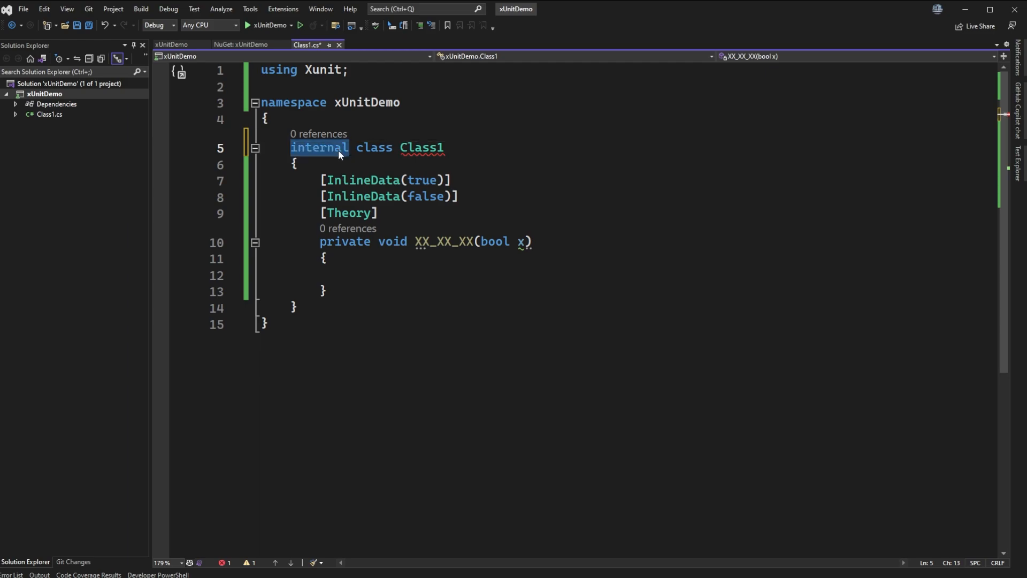
text(public se)
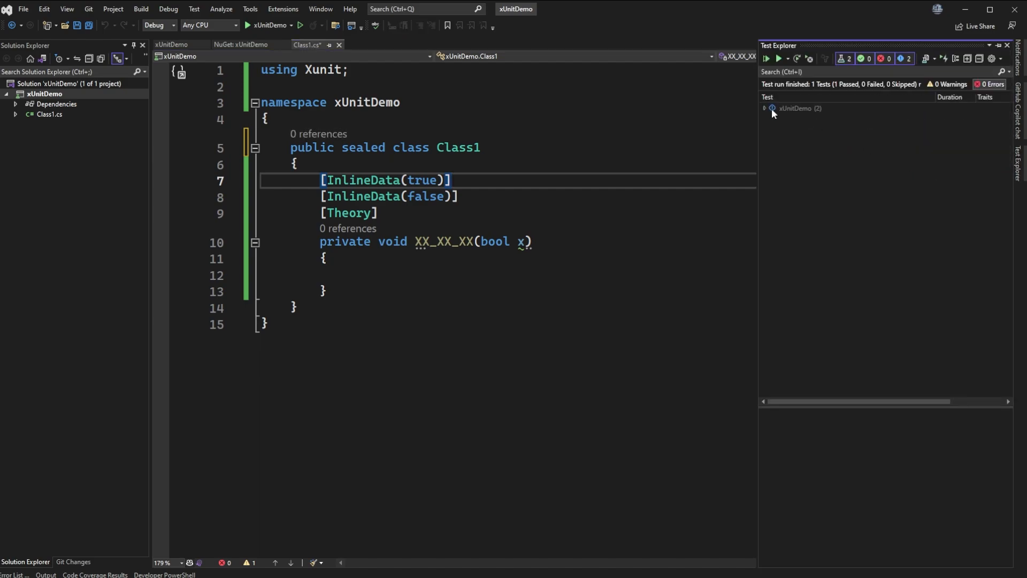
Expand the xUnitDemo node again down to the XX_XX_XX theory.
click(764, 108)
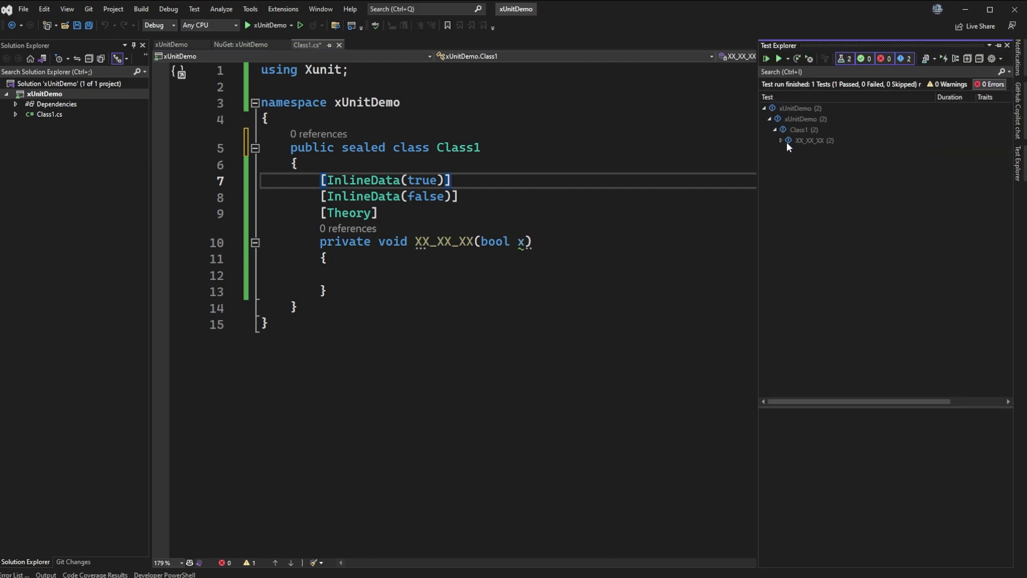